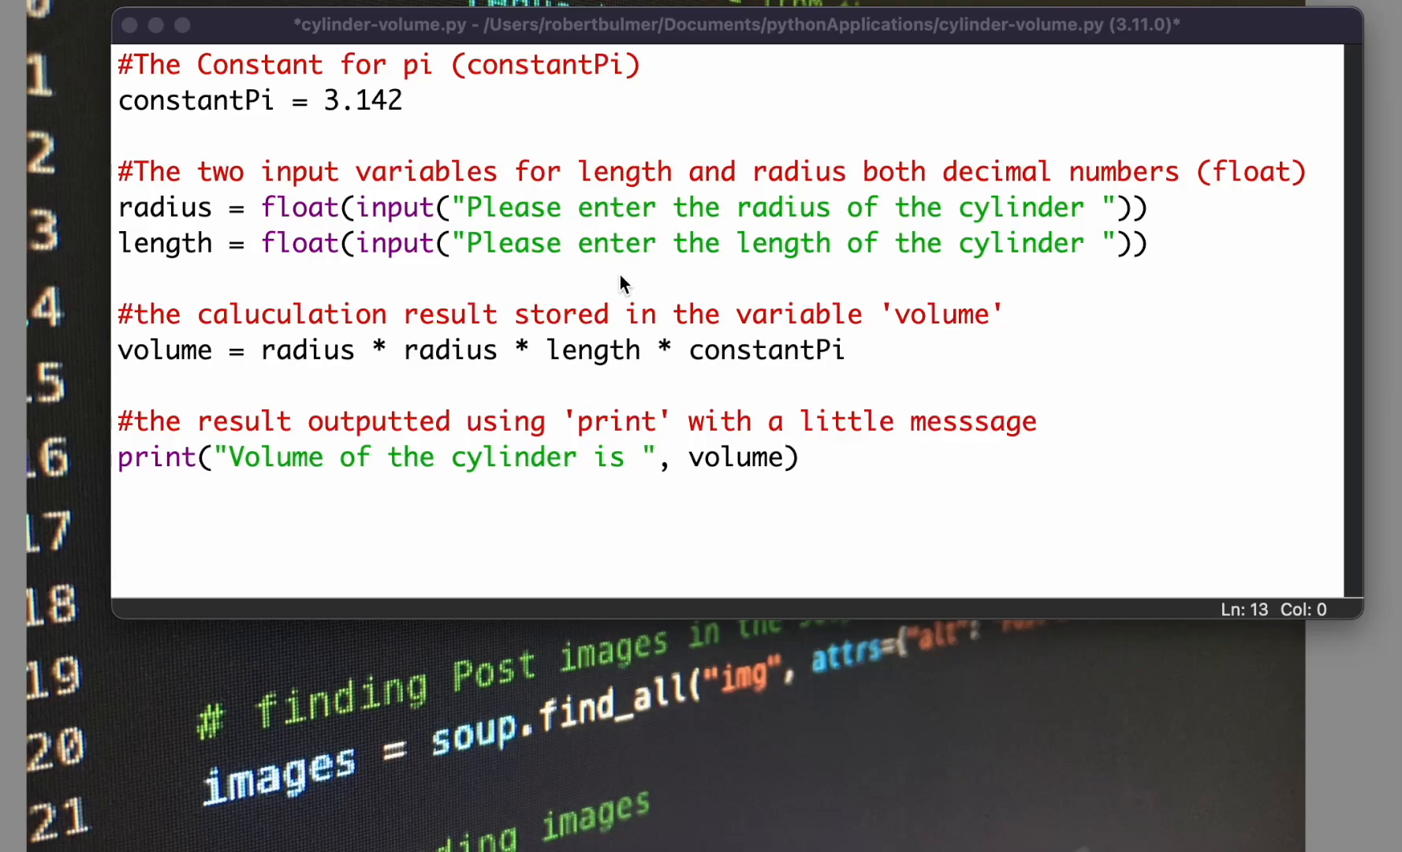
mouse_move(1008, 337)
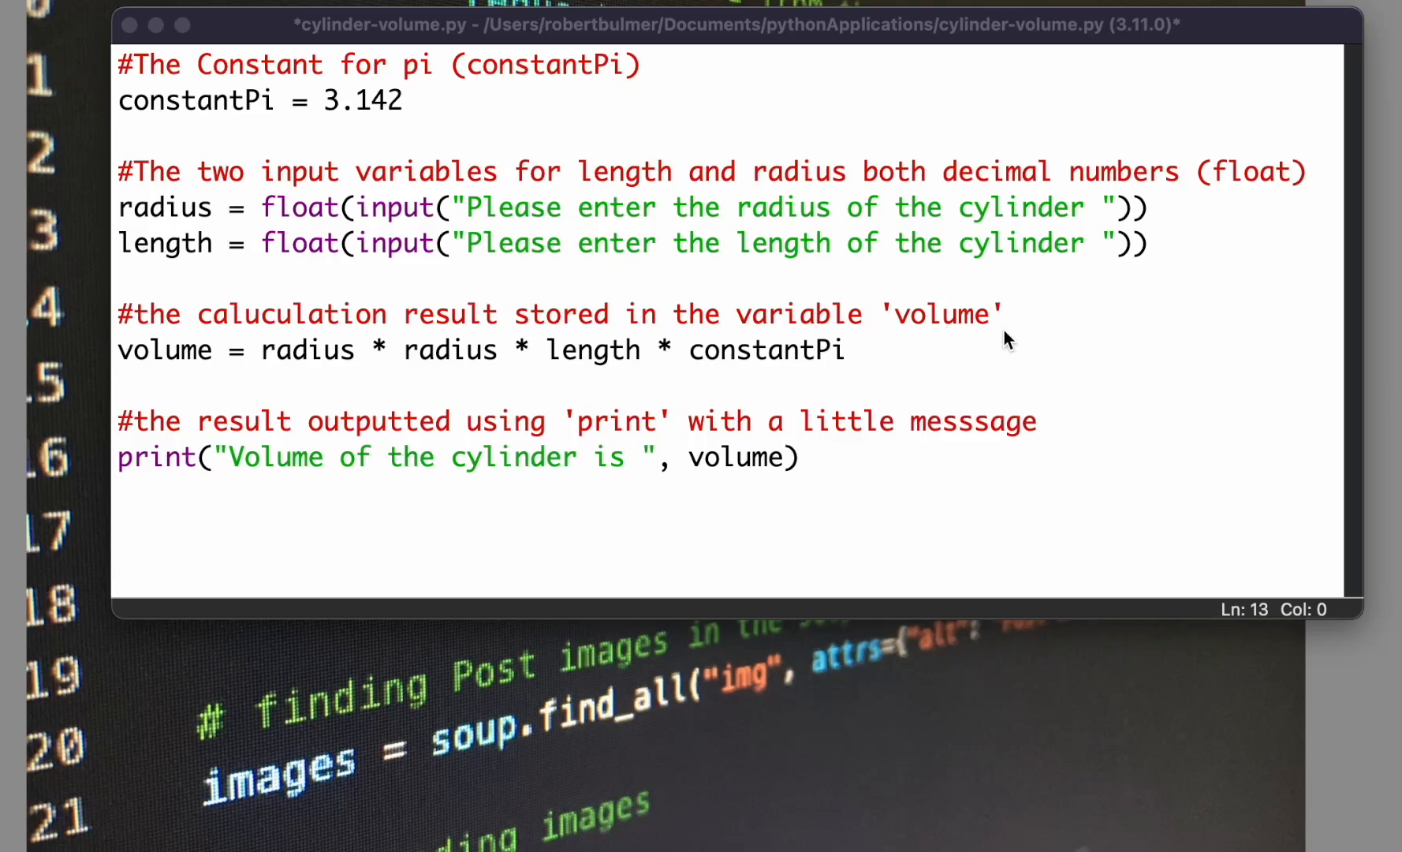
mouse_move(648, 139)
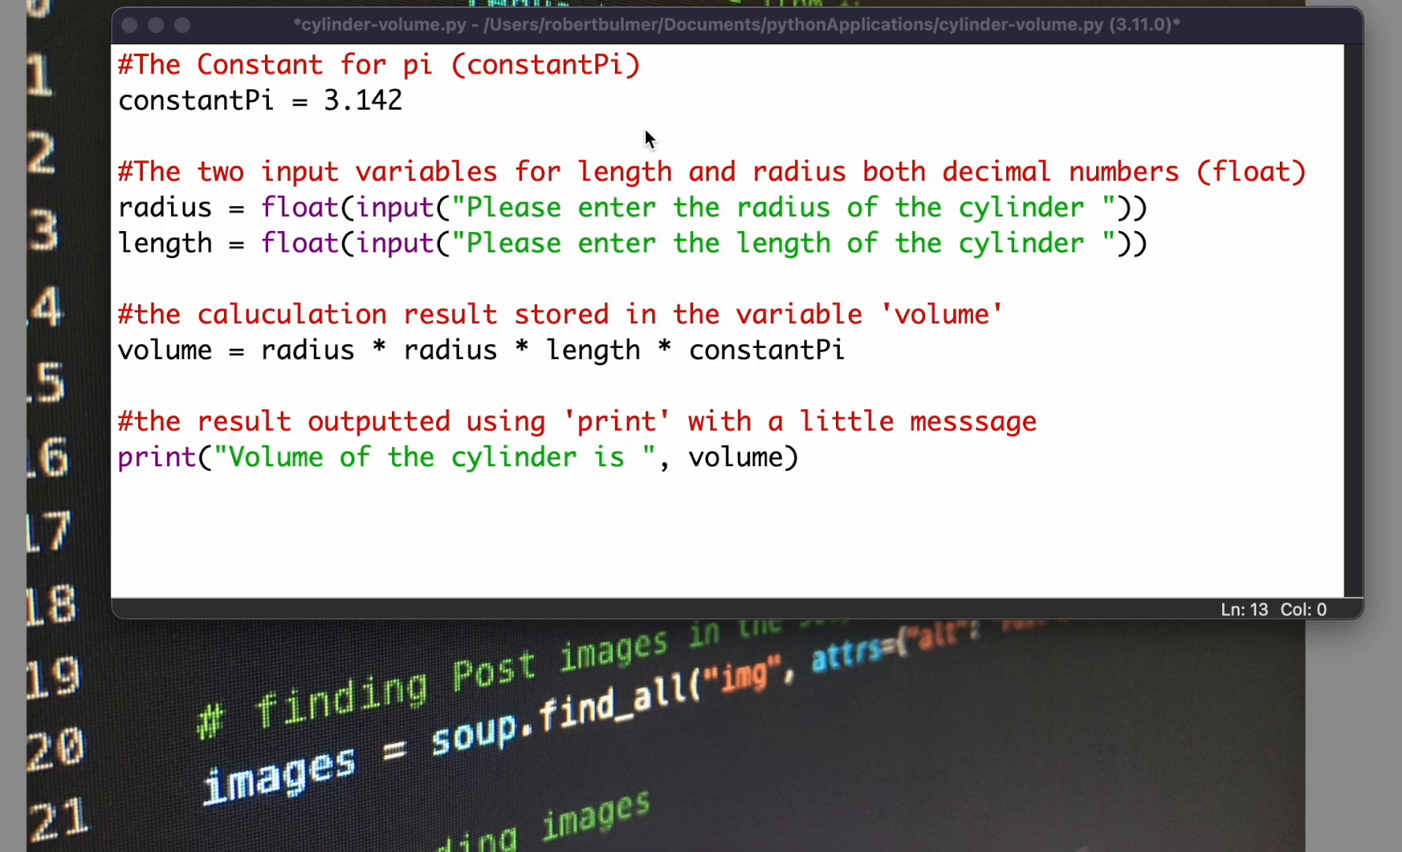
mouse_move(415, 129)
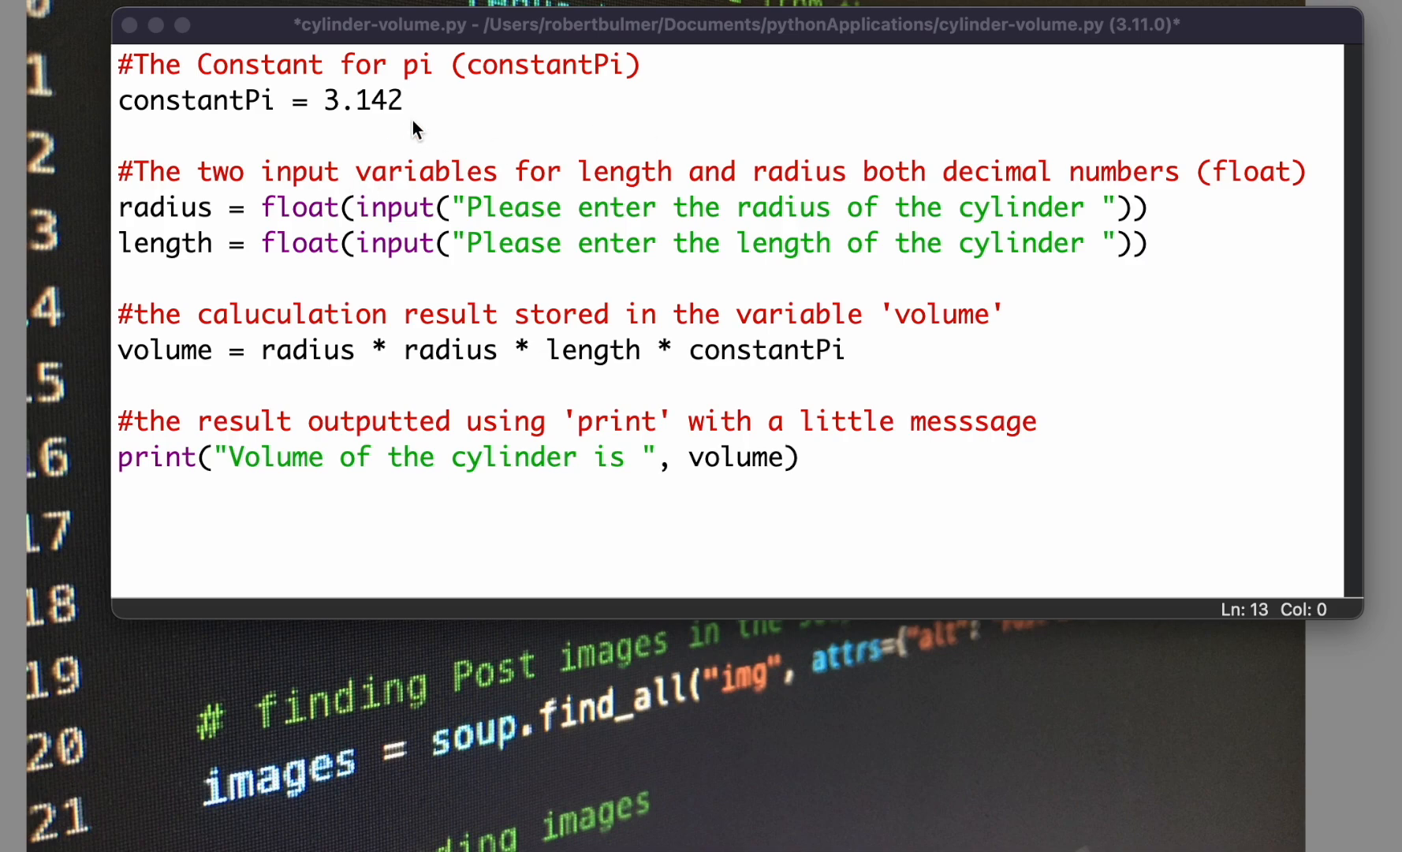
mouse_move(139, 80)
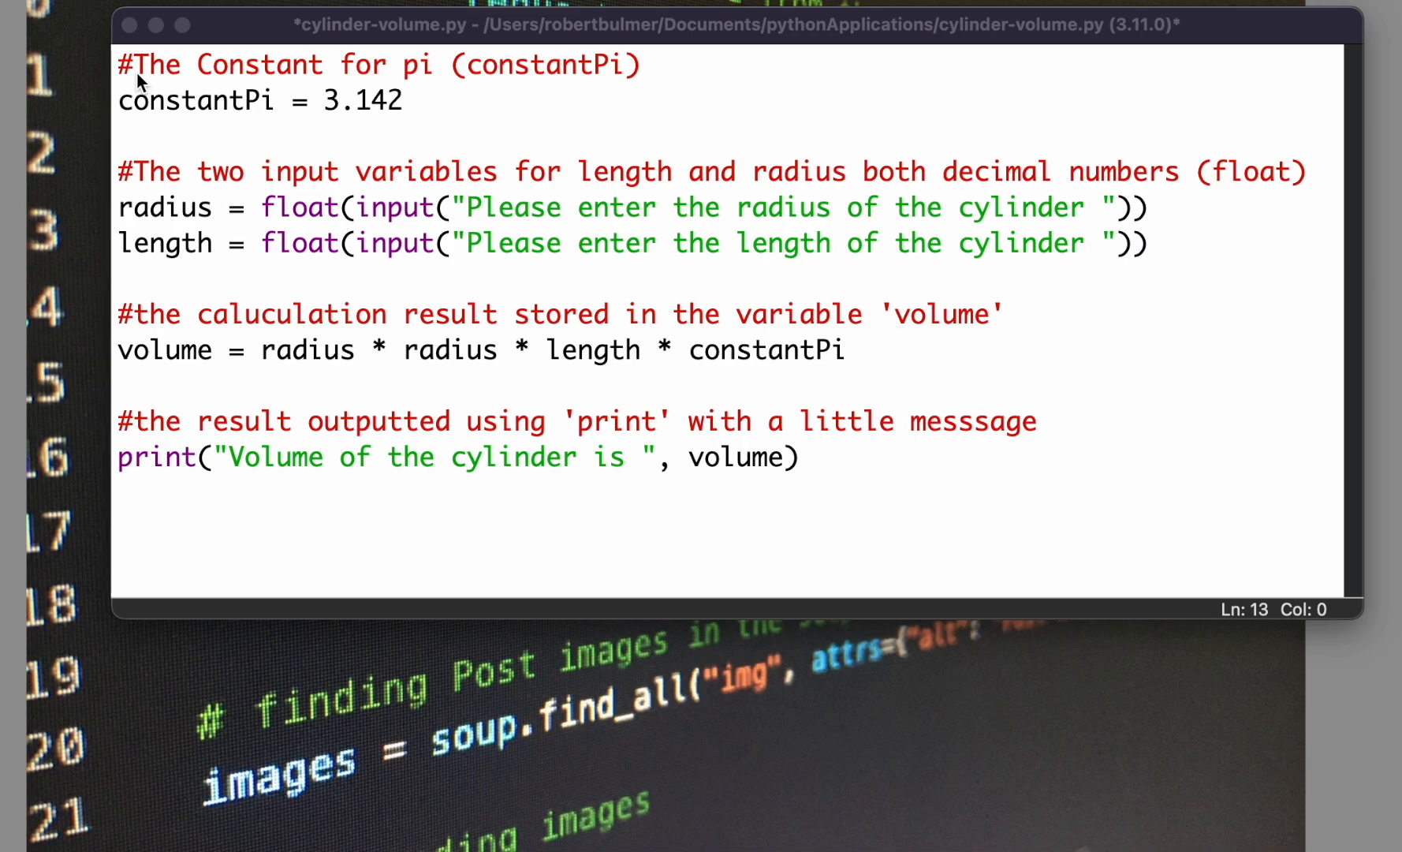
mouse_move(136, 79)
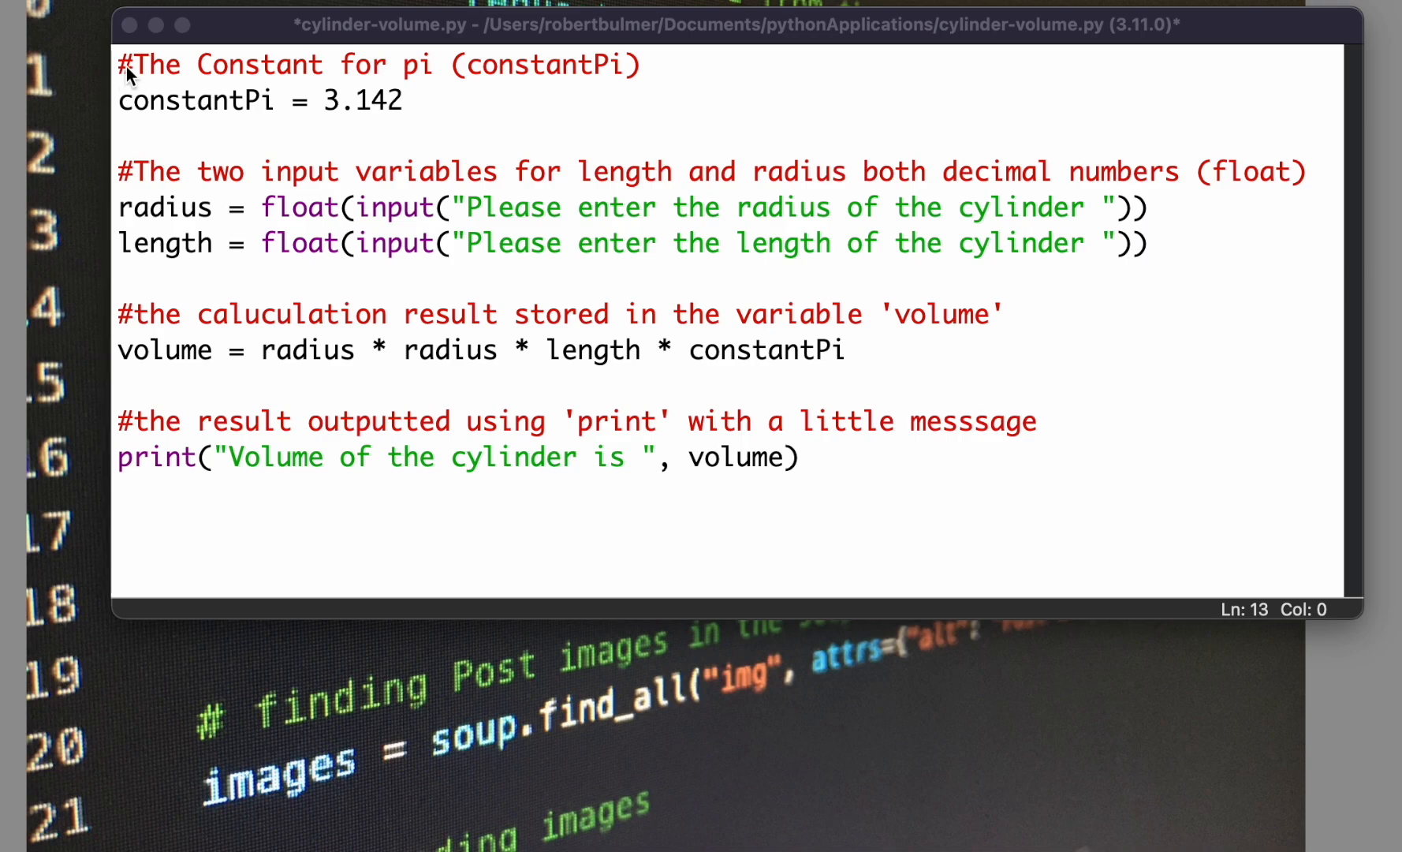
mouse_move(268, 127)
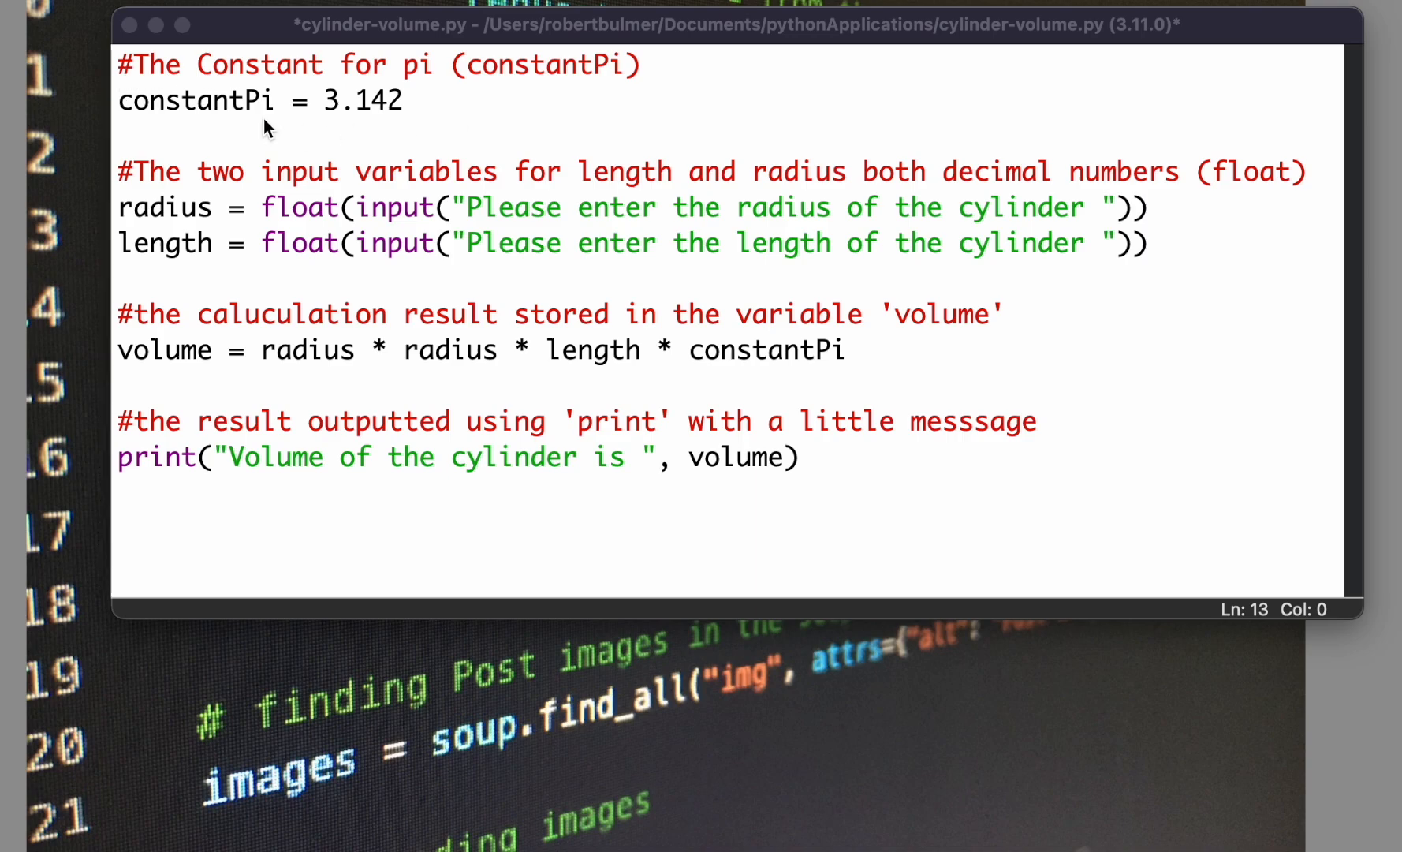
mouse_move(183, 112)
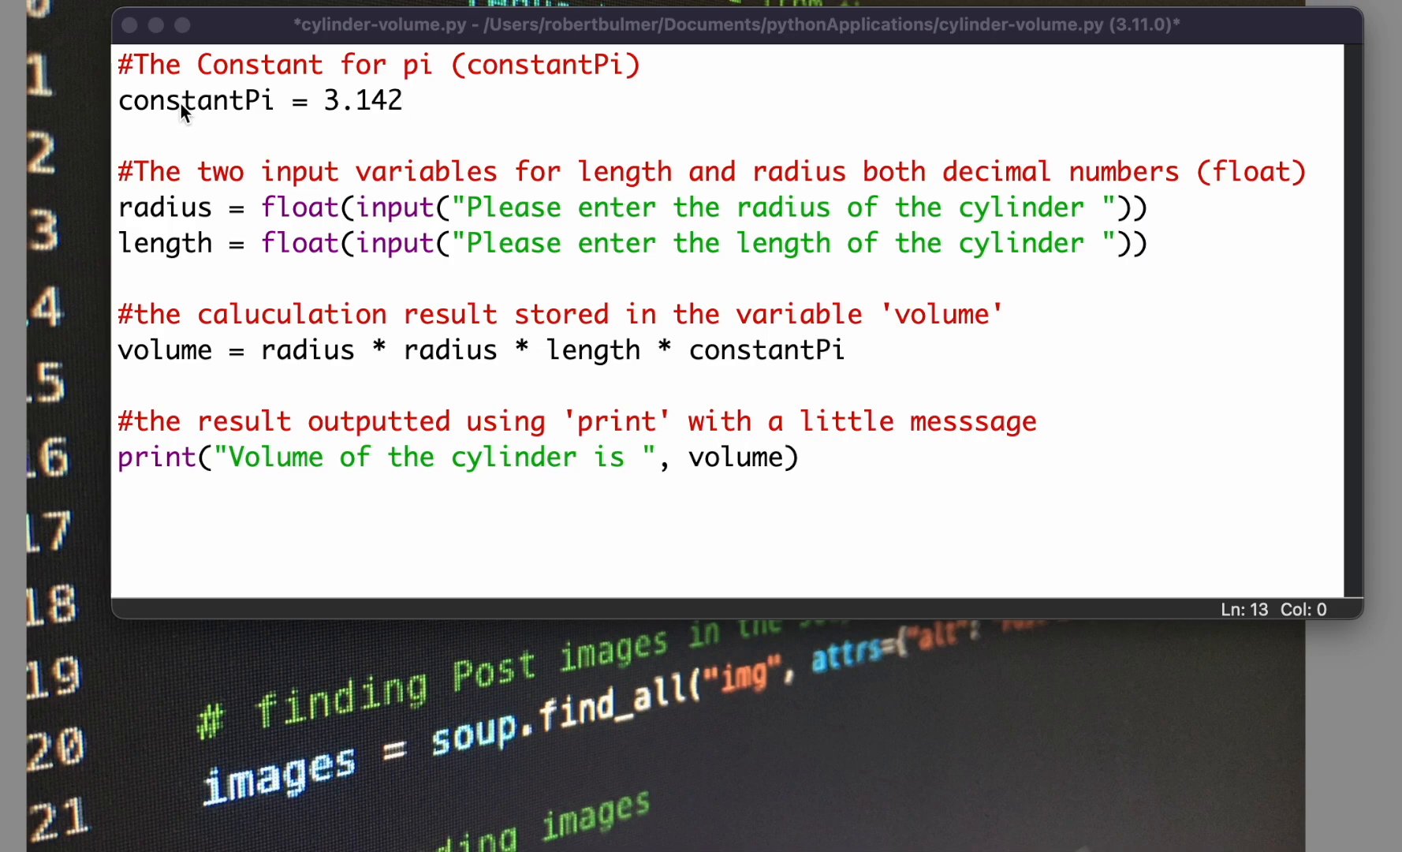
mouse_move(201, 117)
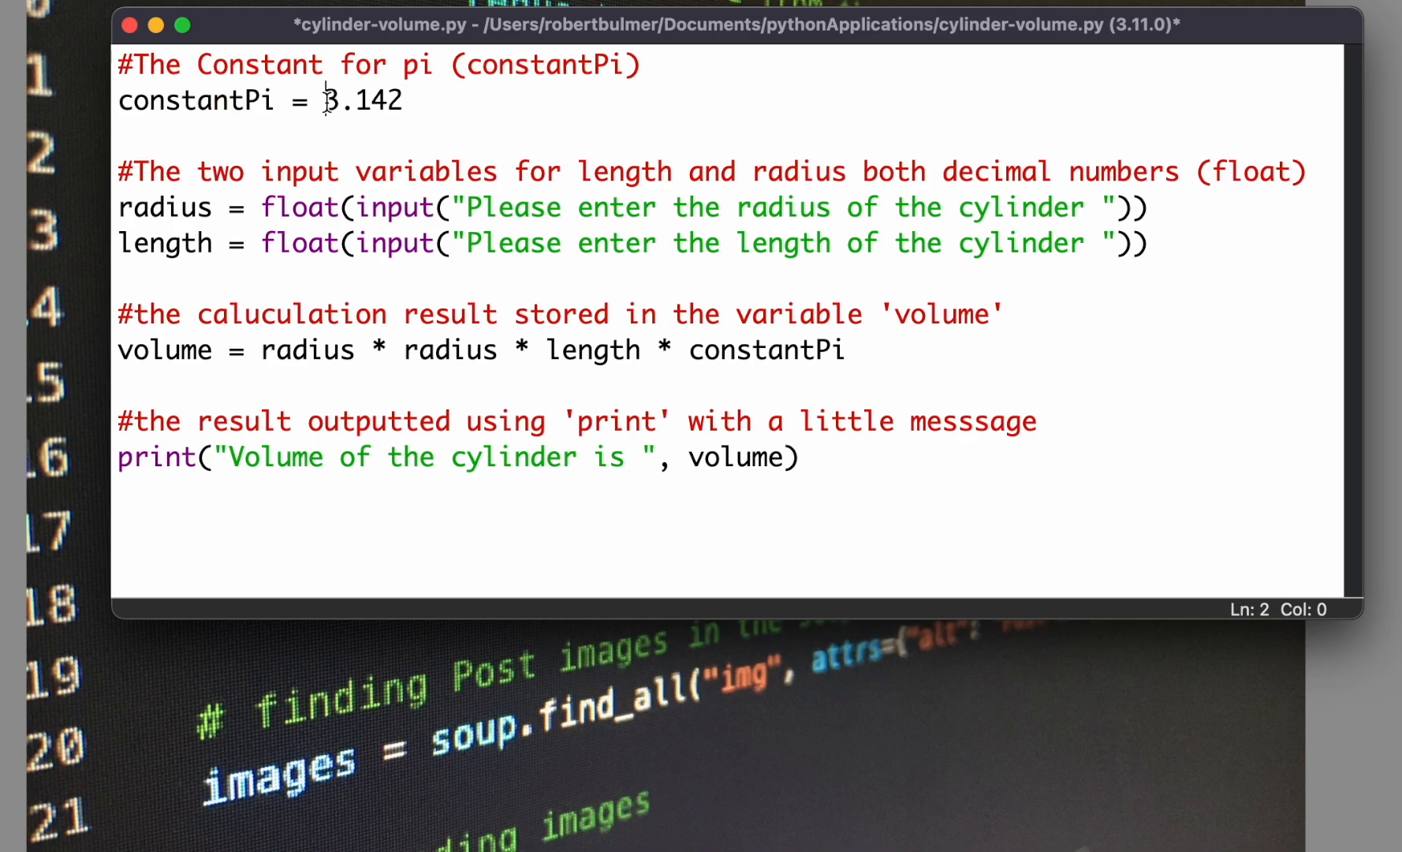
Step: Review the script by highlighting the length prompt and the volume calculation line
double_click(363, 100)
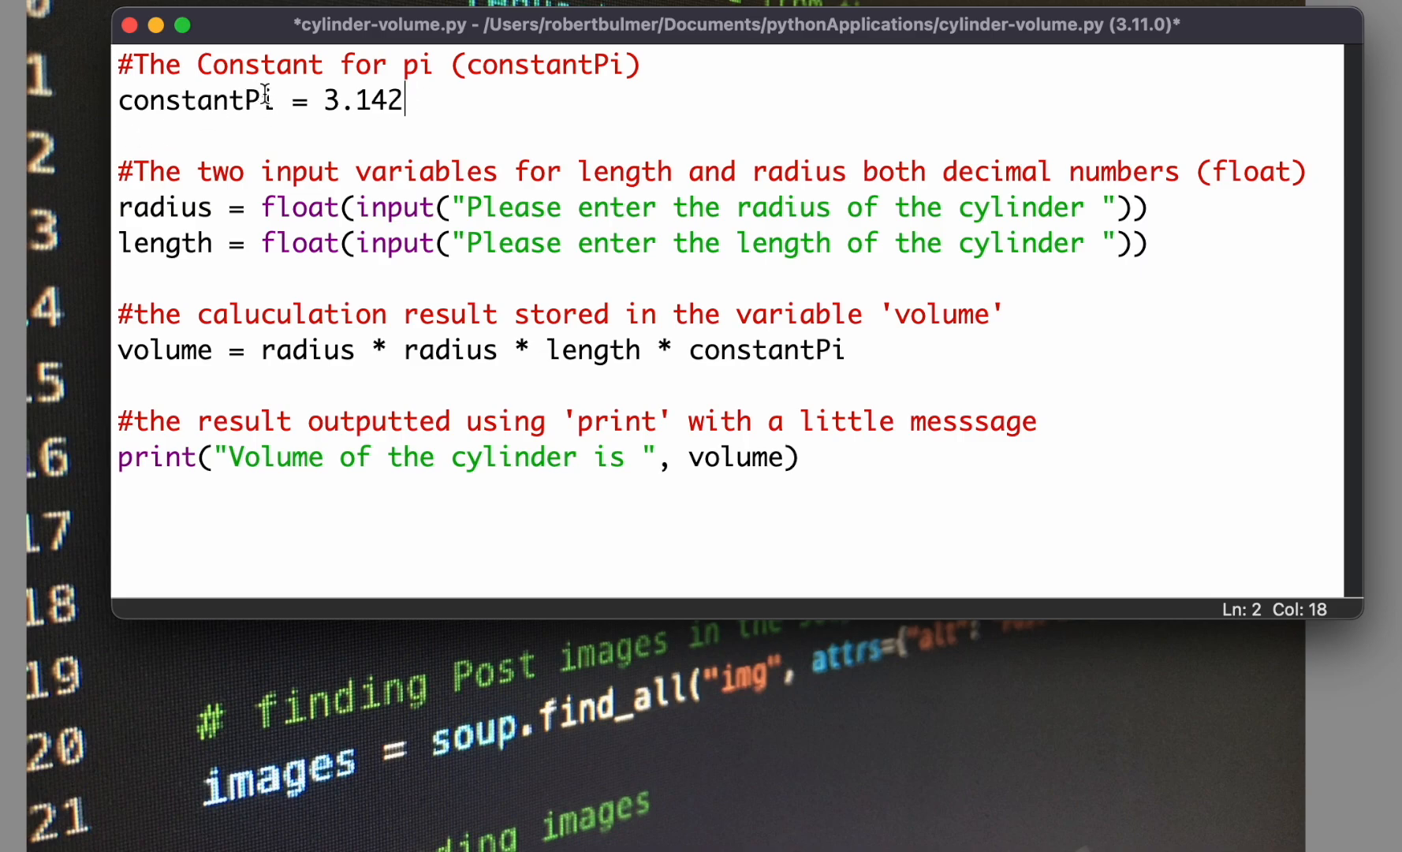
mouse_move(465, 175)
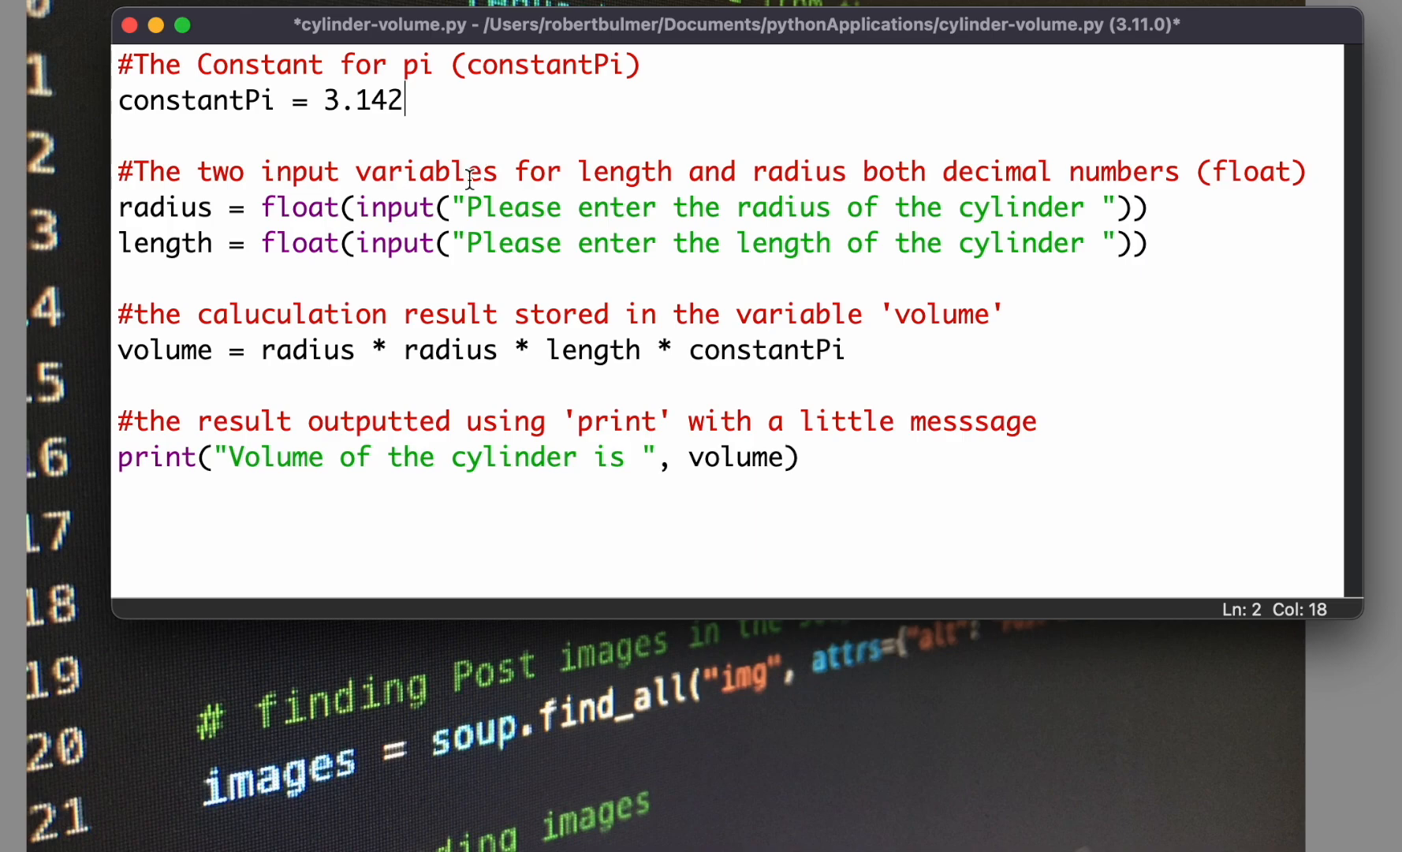
click(309, 206)
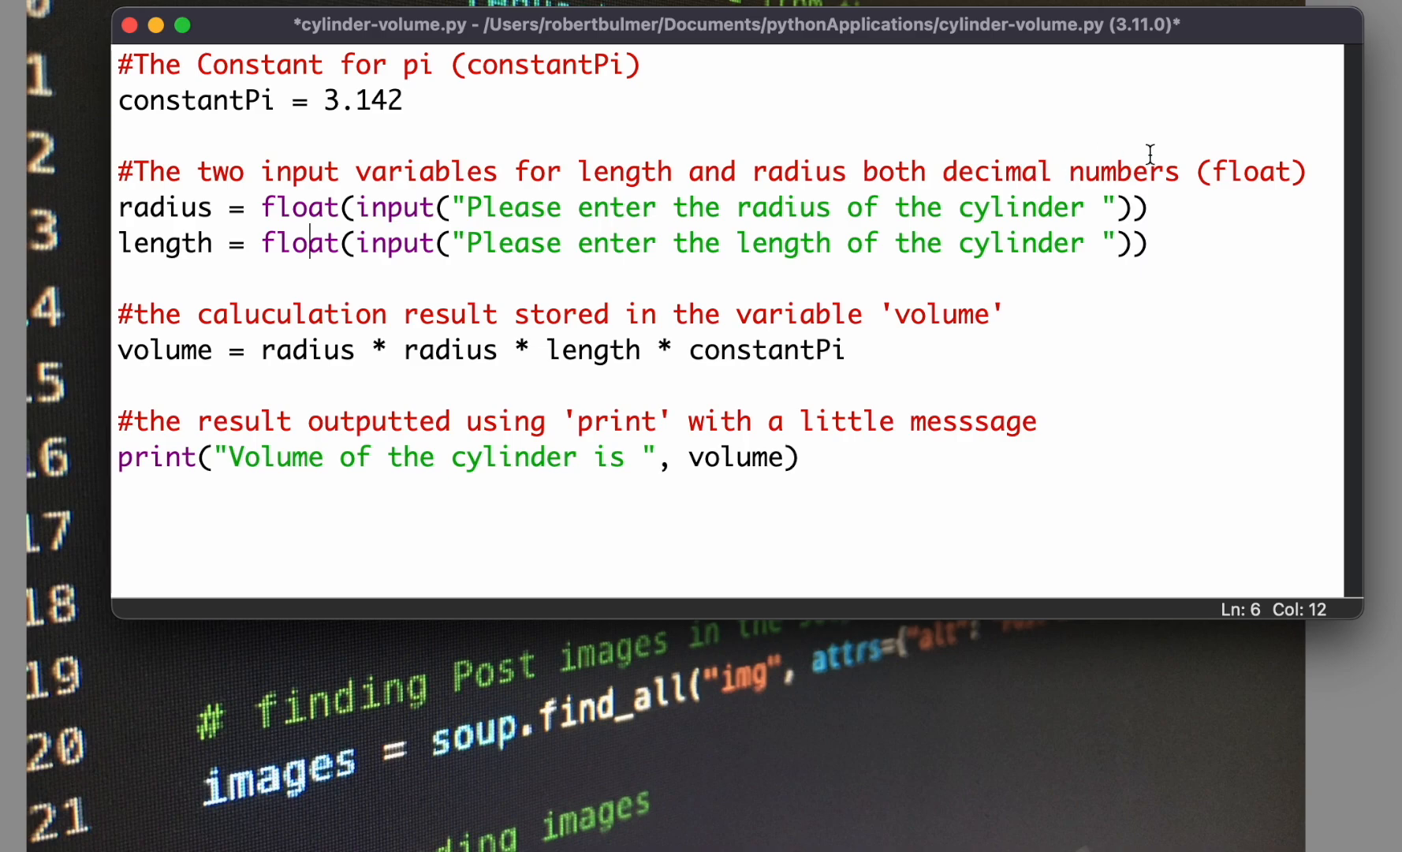
mouse_move(787, 208)
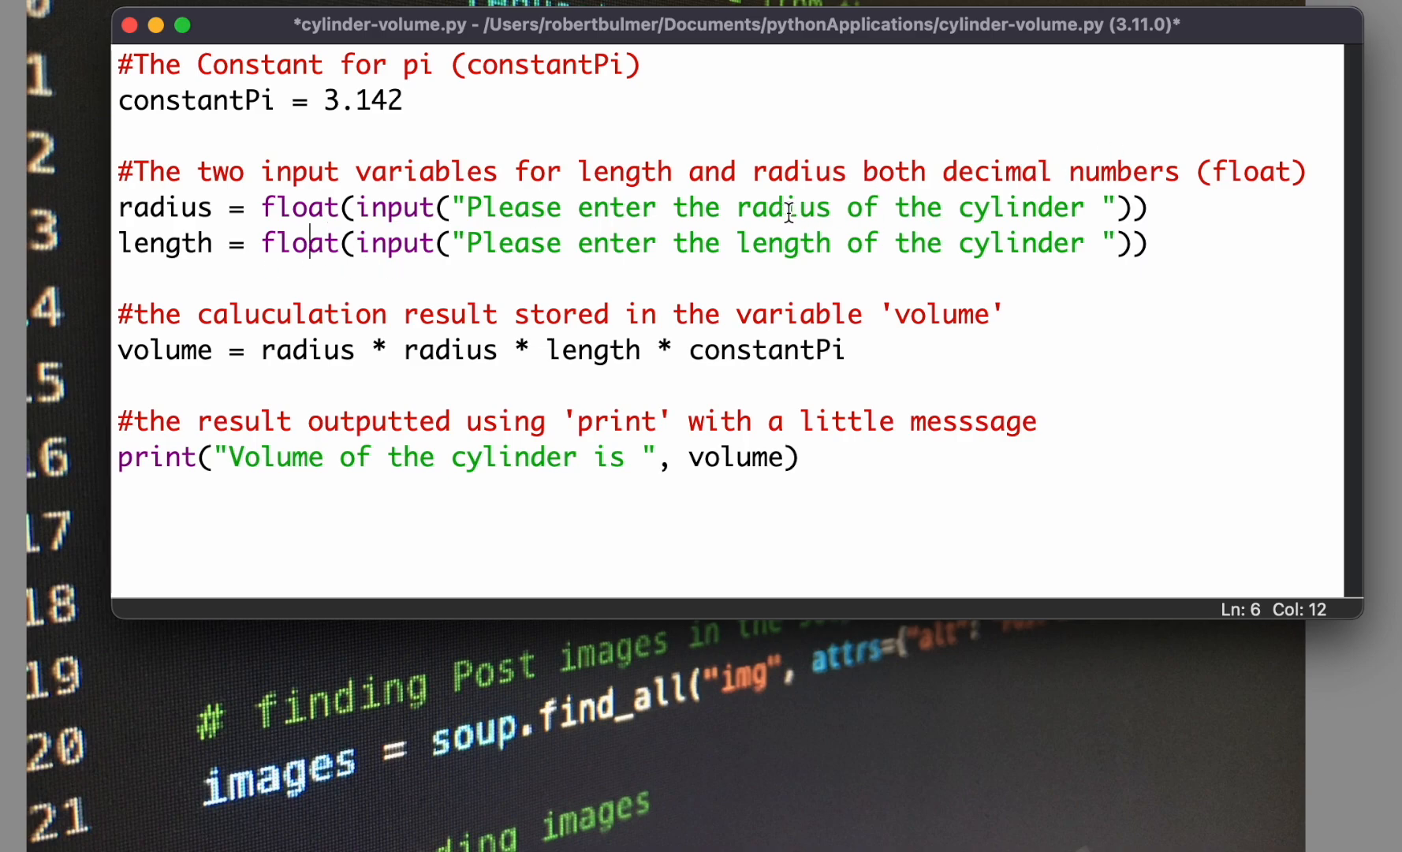
mouse_move(823, 209)
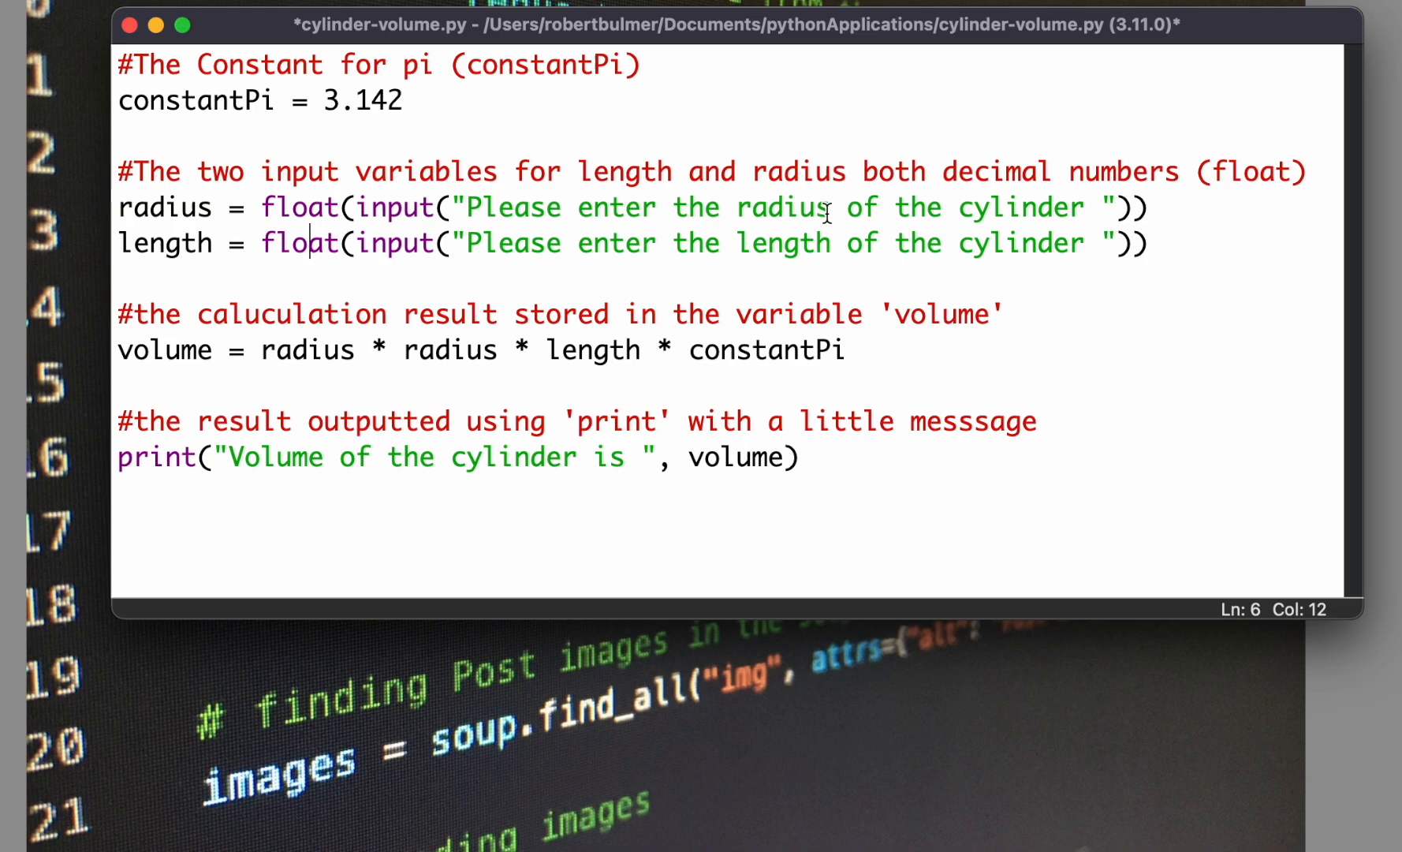
double_click(782, 243)
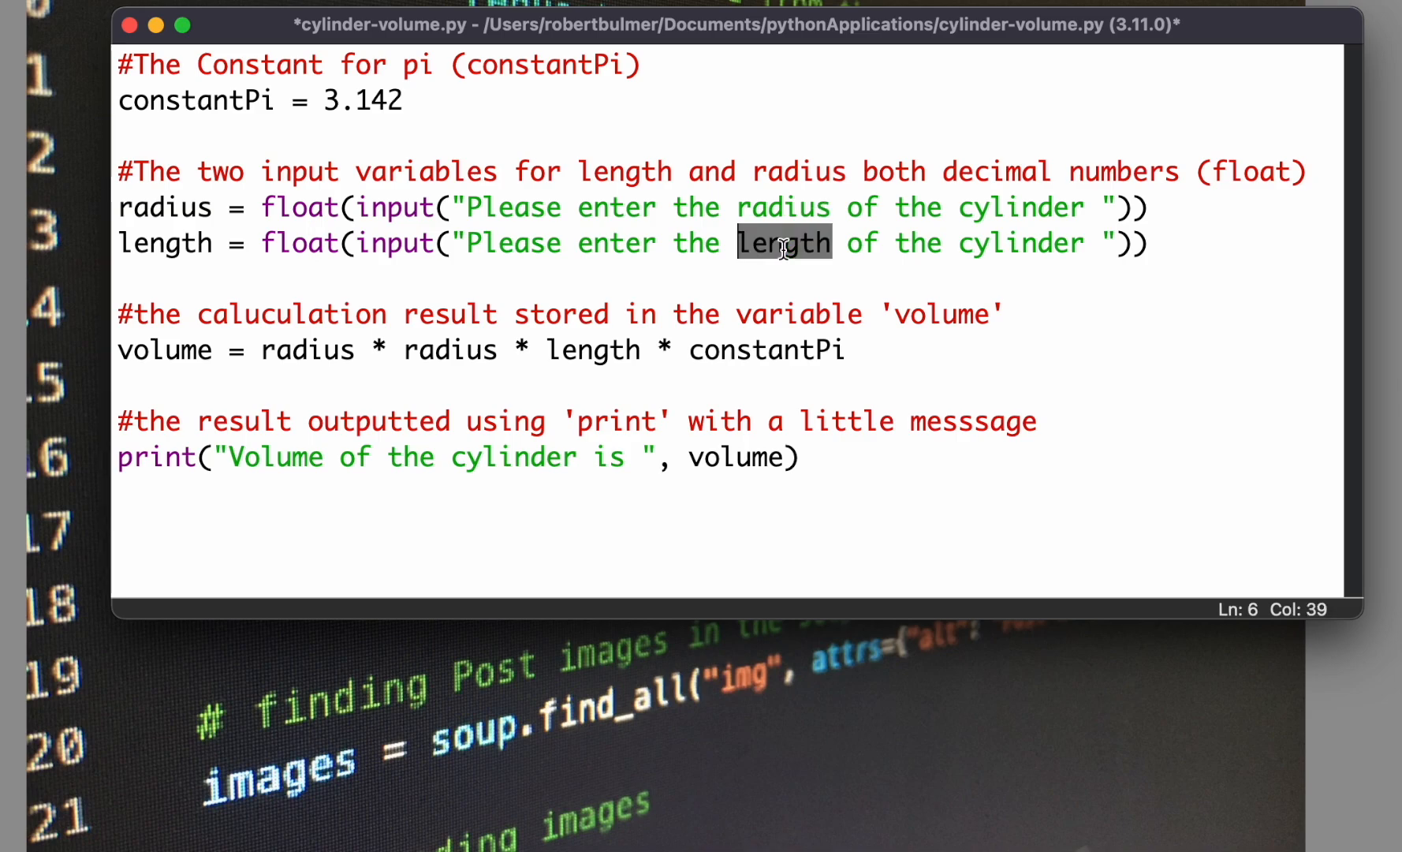
mouse_move(961, 349)
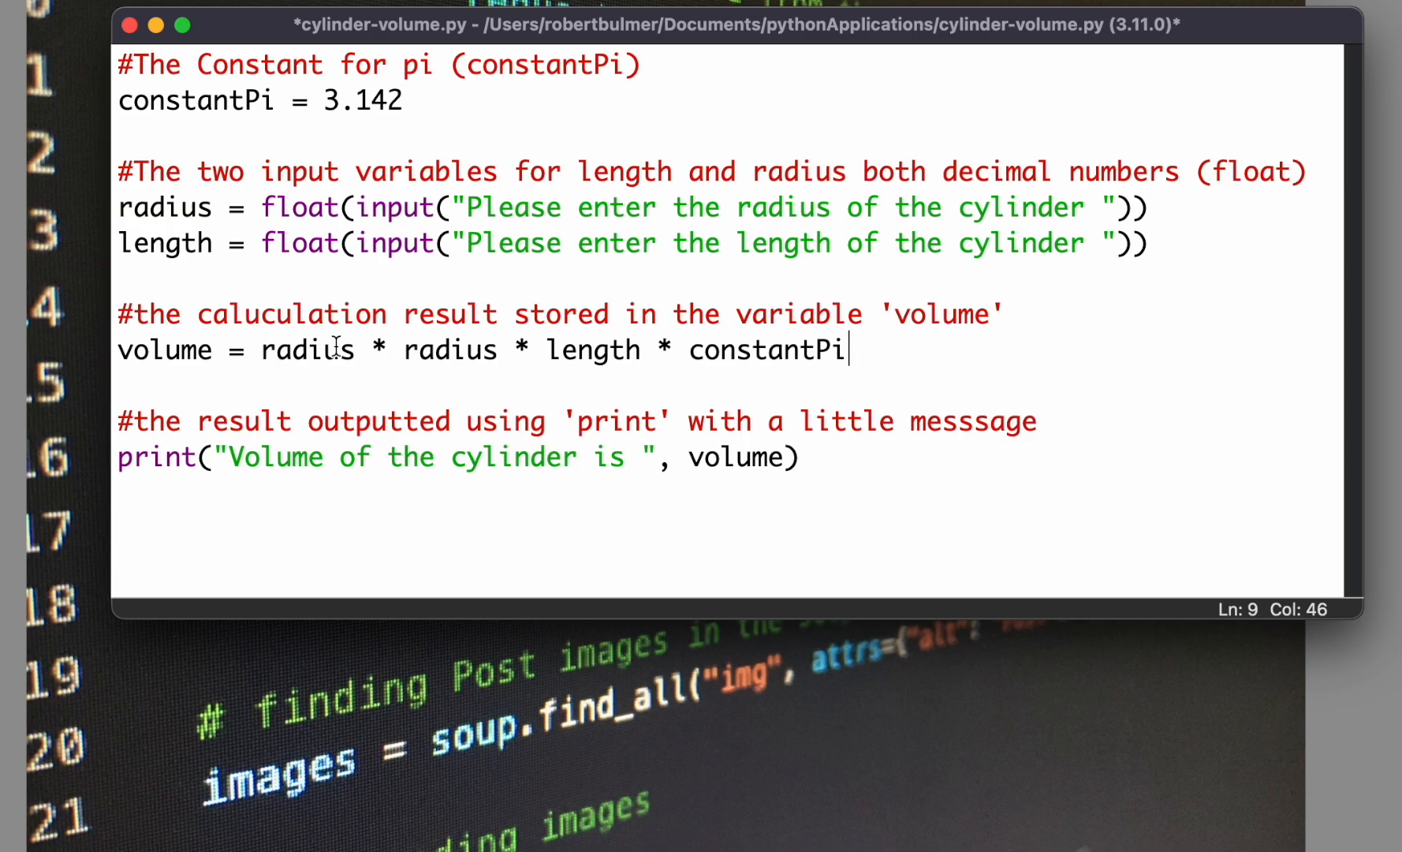
double_click(165, 350)
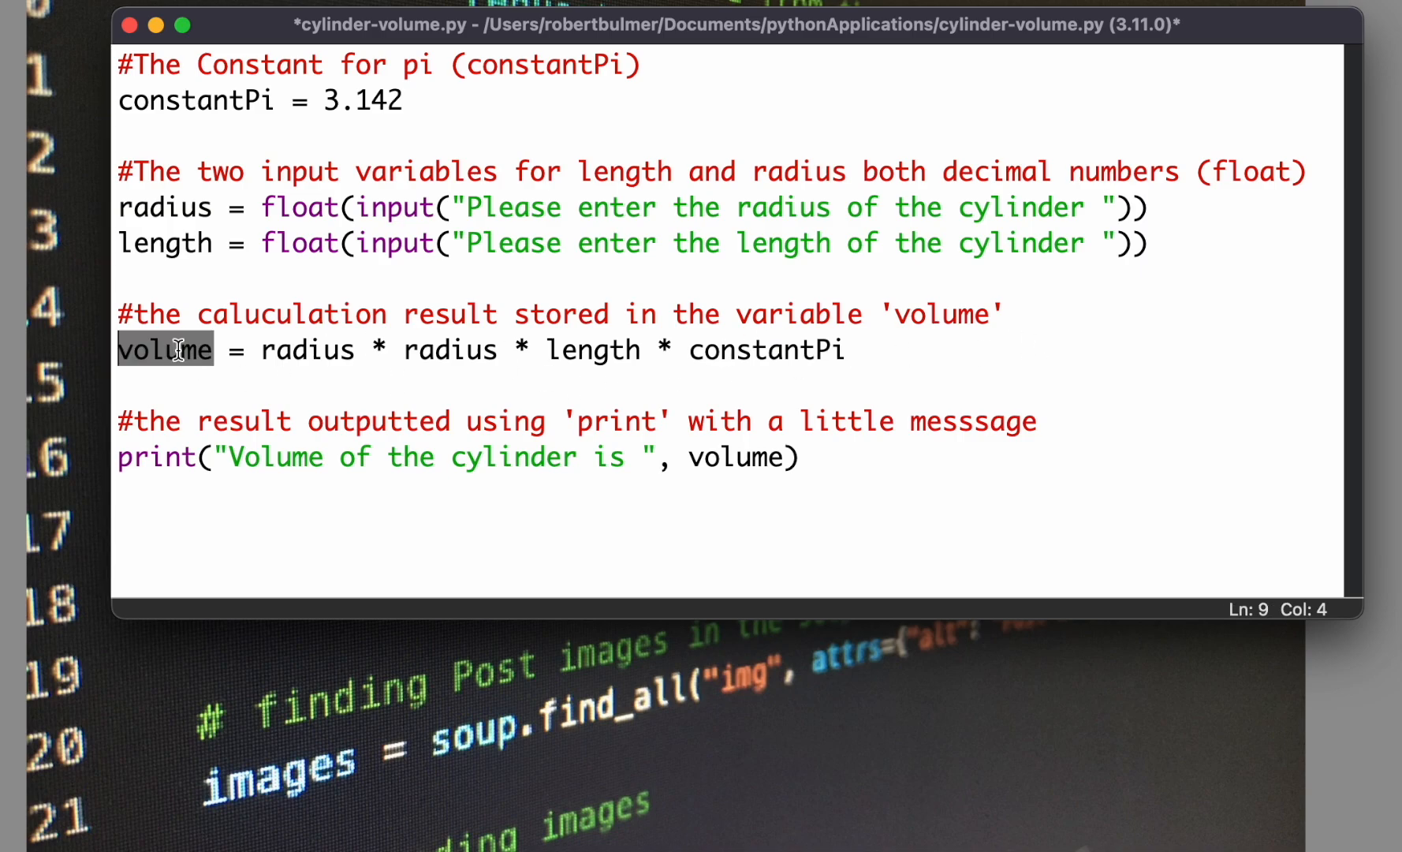
double_click(309, 349)
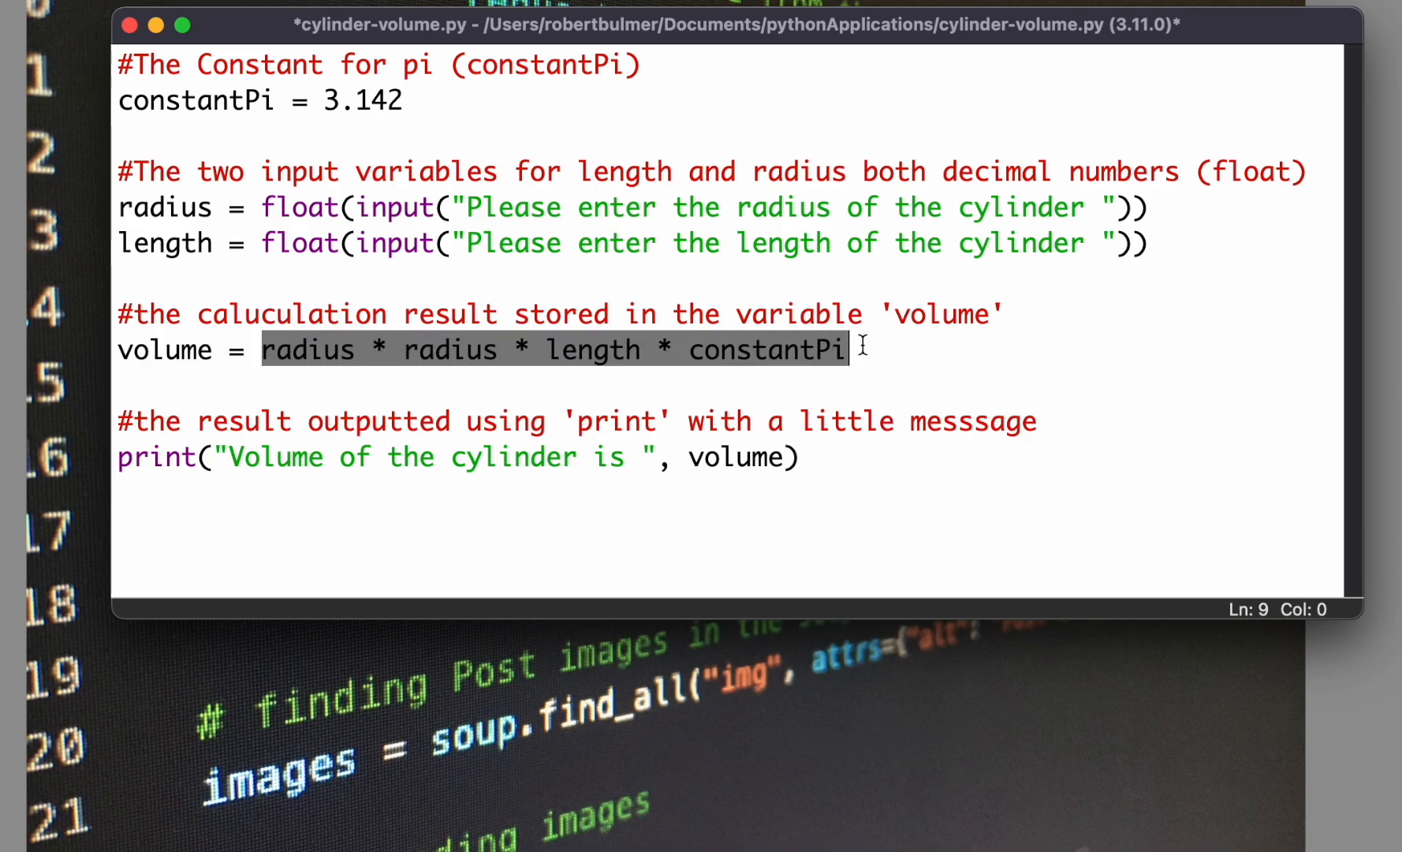
click(847, 350)
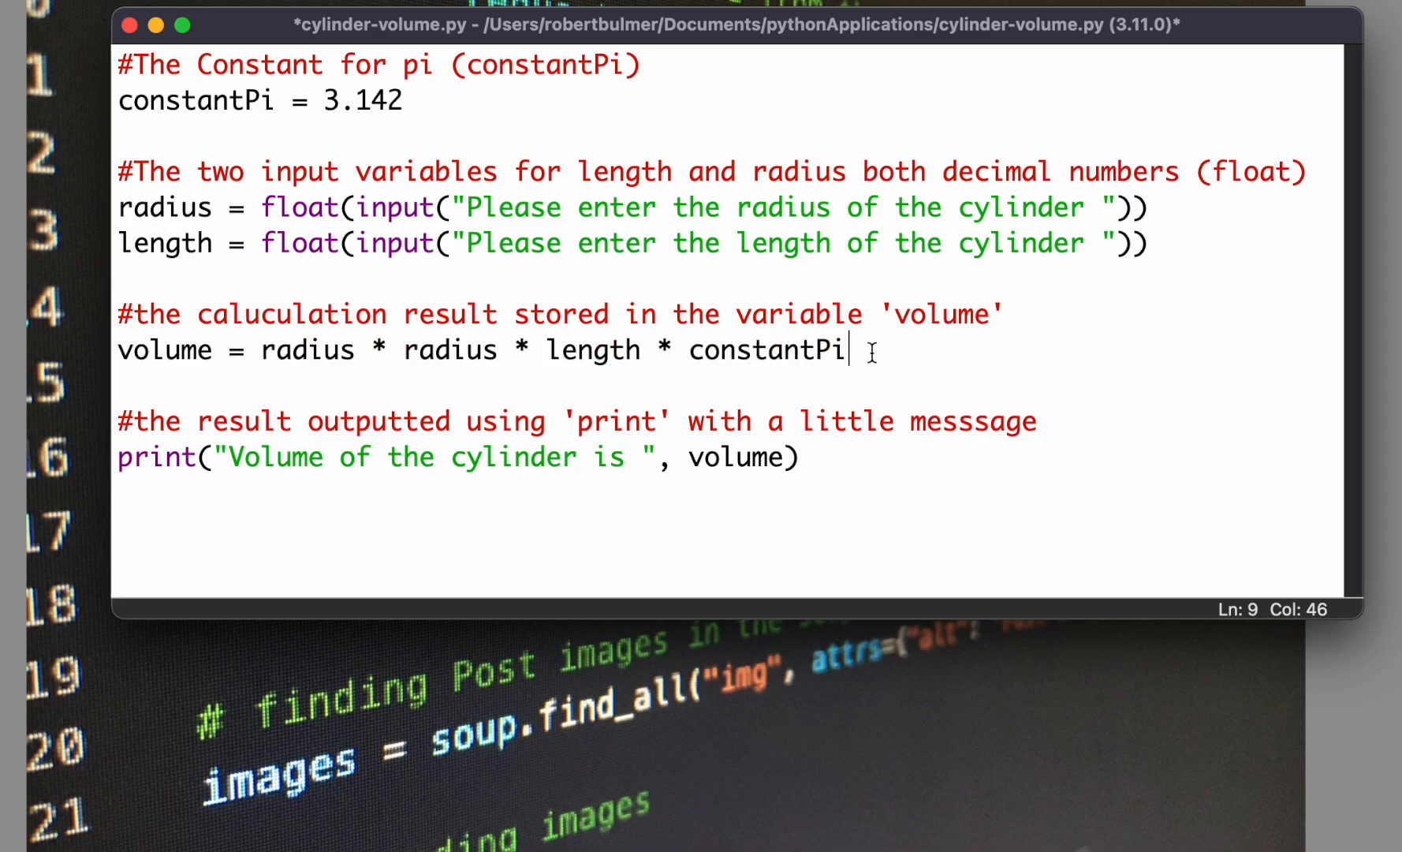
mouse_move(274, 455)
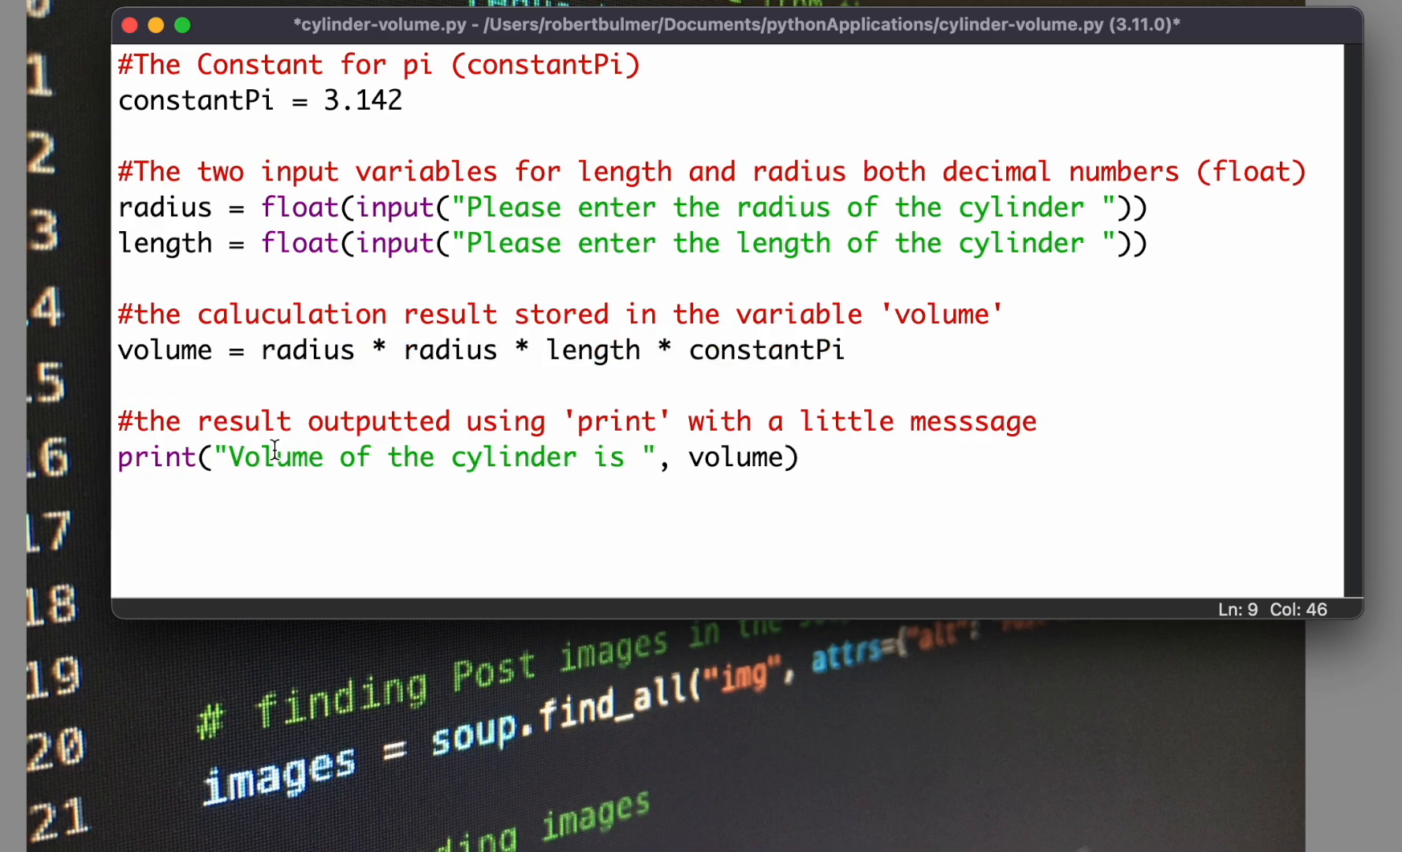
mouse_move(650, 481)
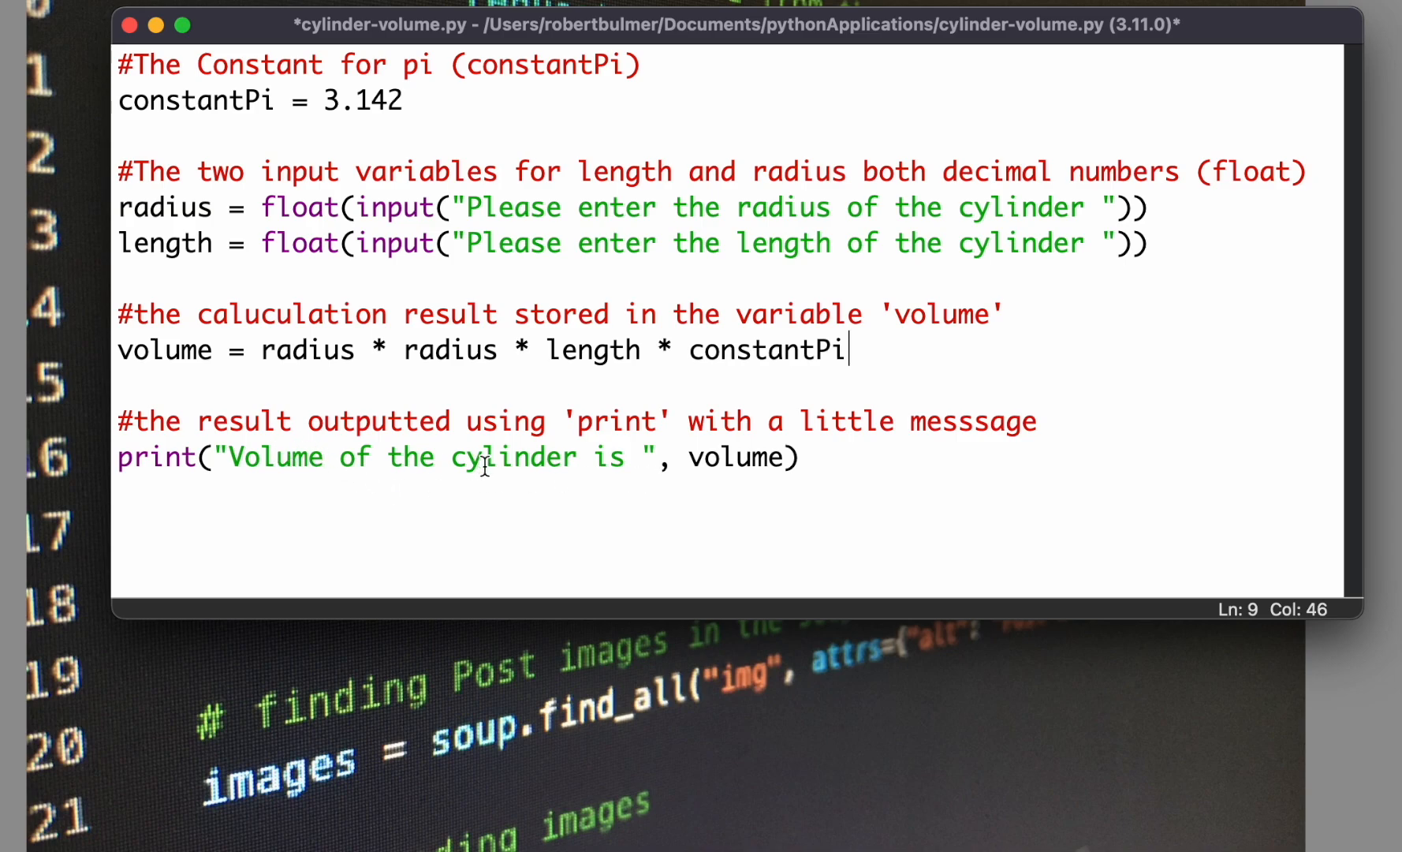
Step: Check the volume variable in the print line, then confirm saving so the module runs
double_click(735, 458)
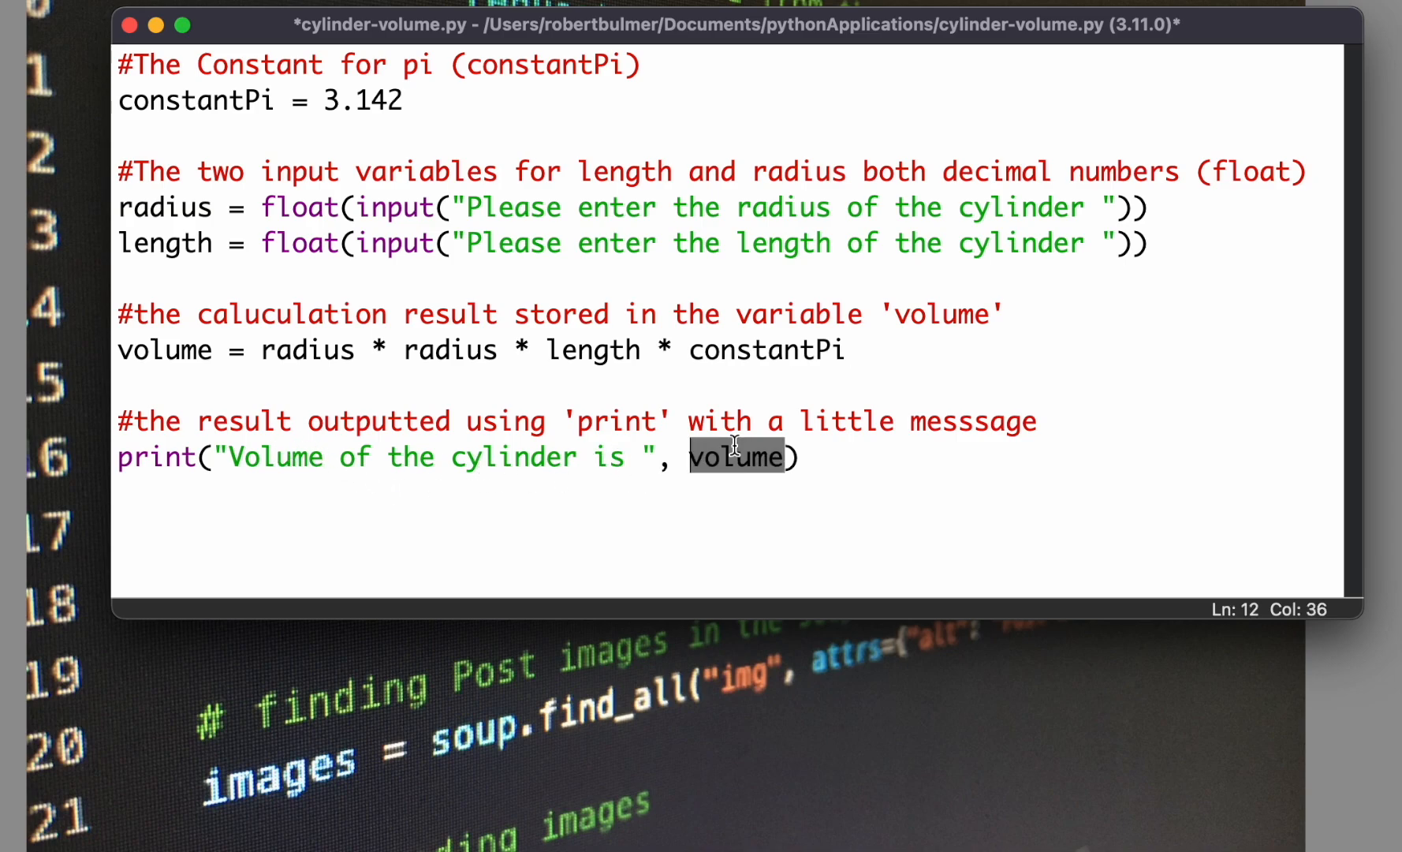
double_click(166, 349)
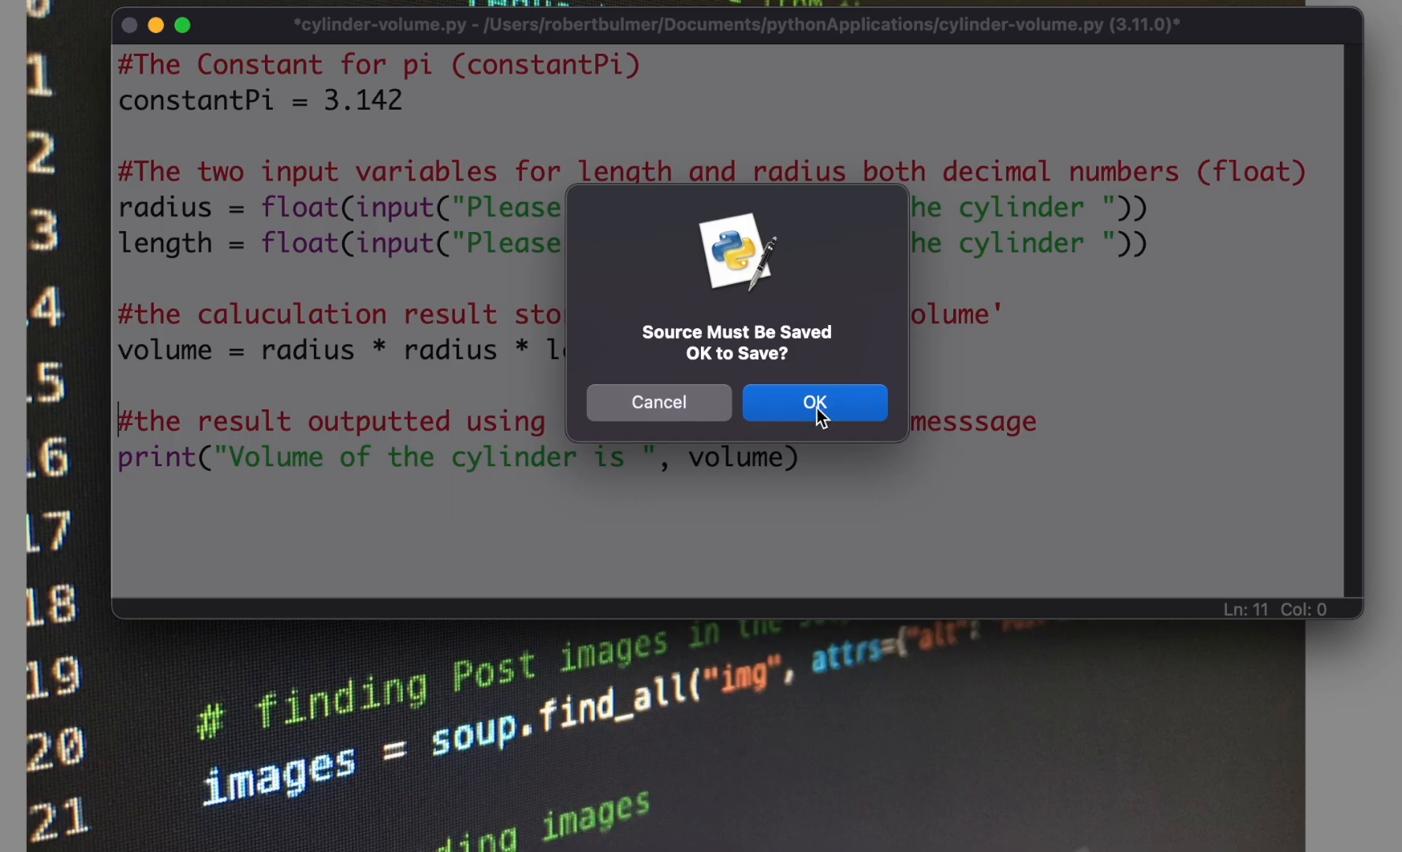
click(812, 403)
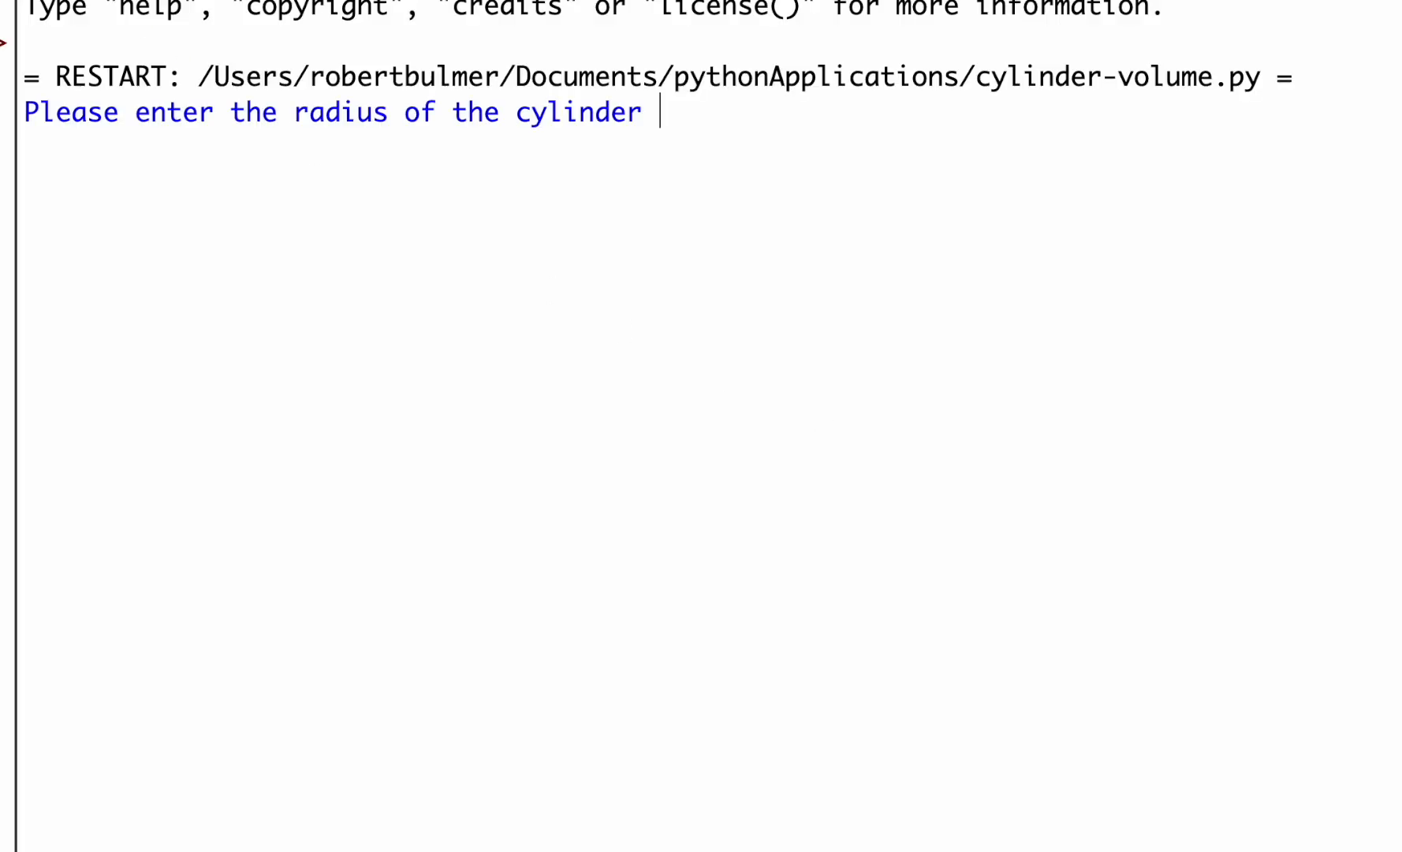
mouse_move(410, 125)
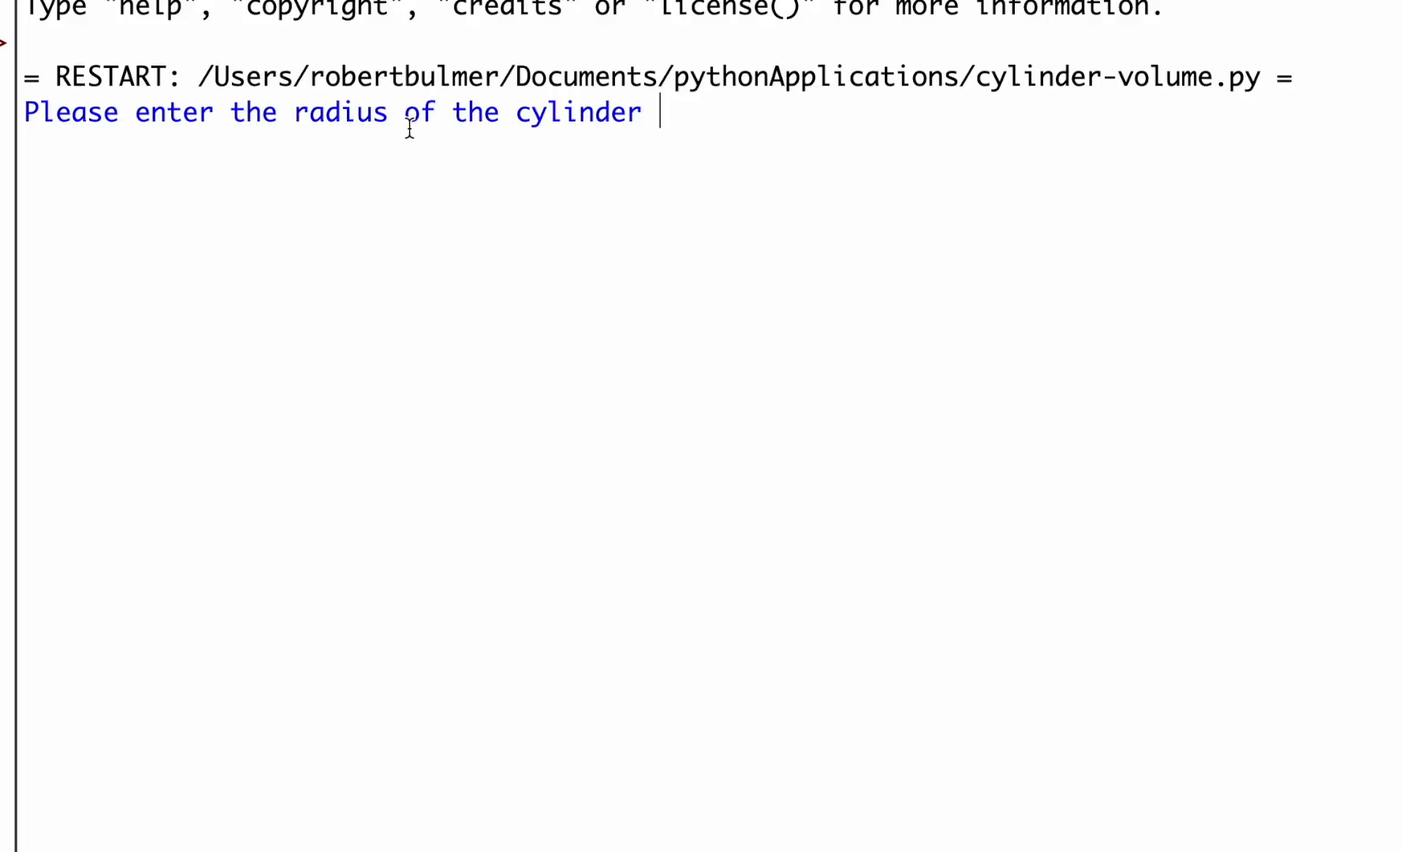
mouse_move(800, 151)
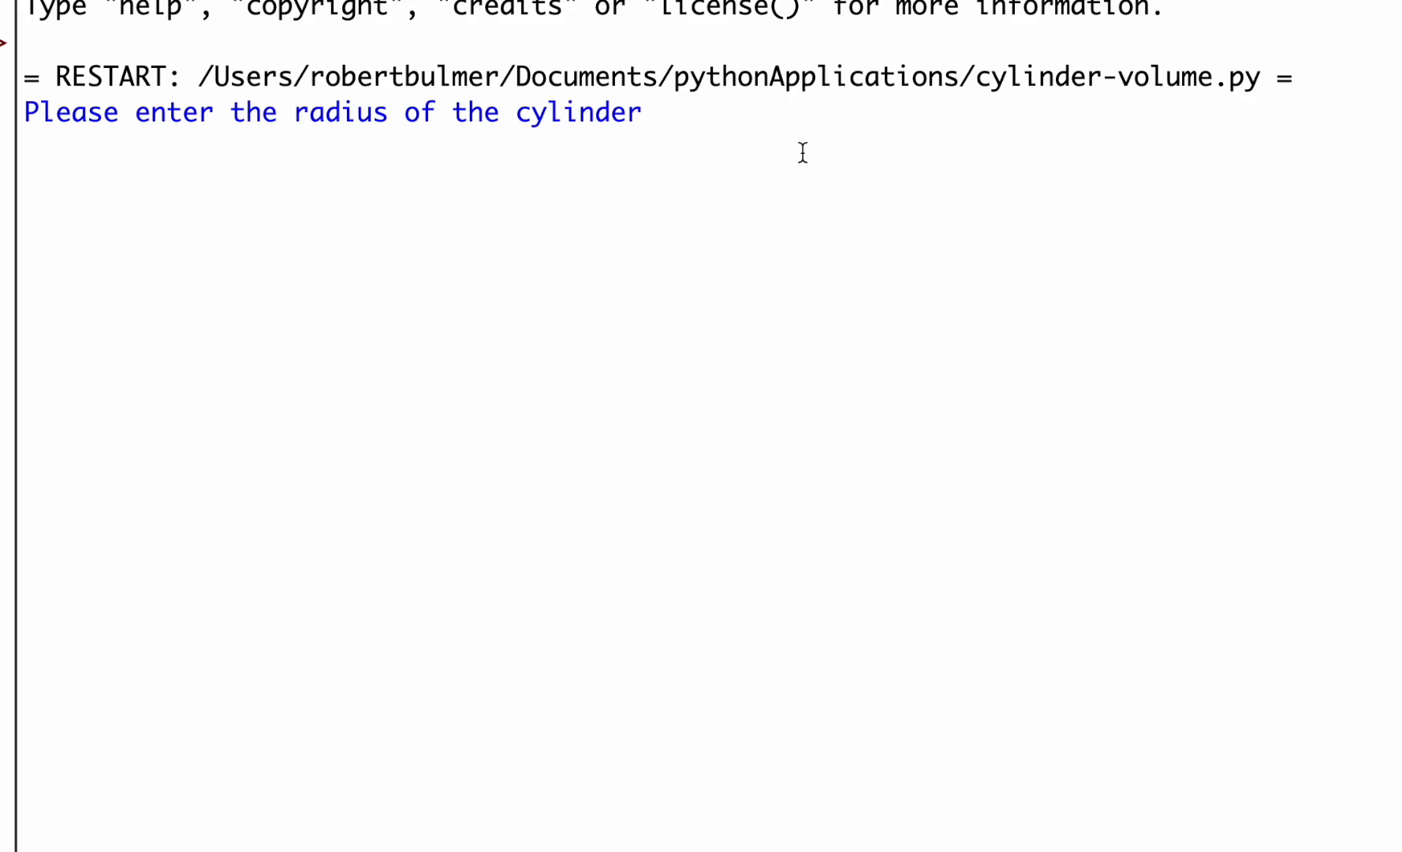
Step: Enter 4 as the cylinder's radius at the shell prompt
text(4)
text(7)
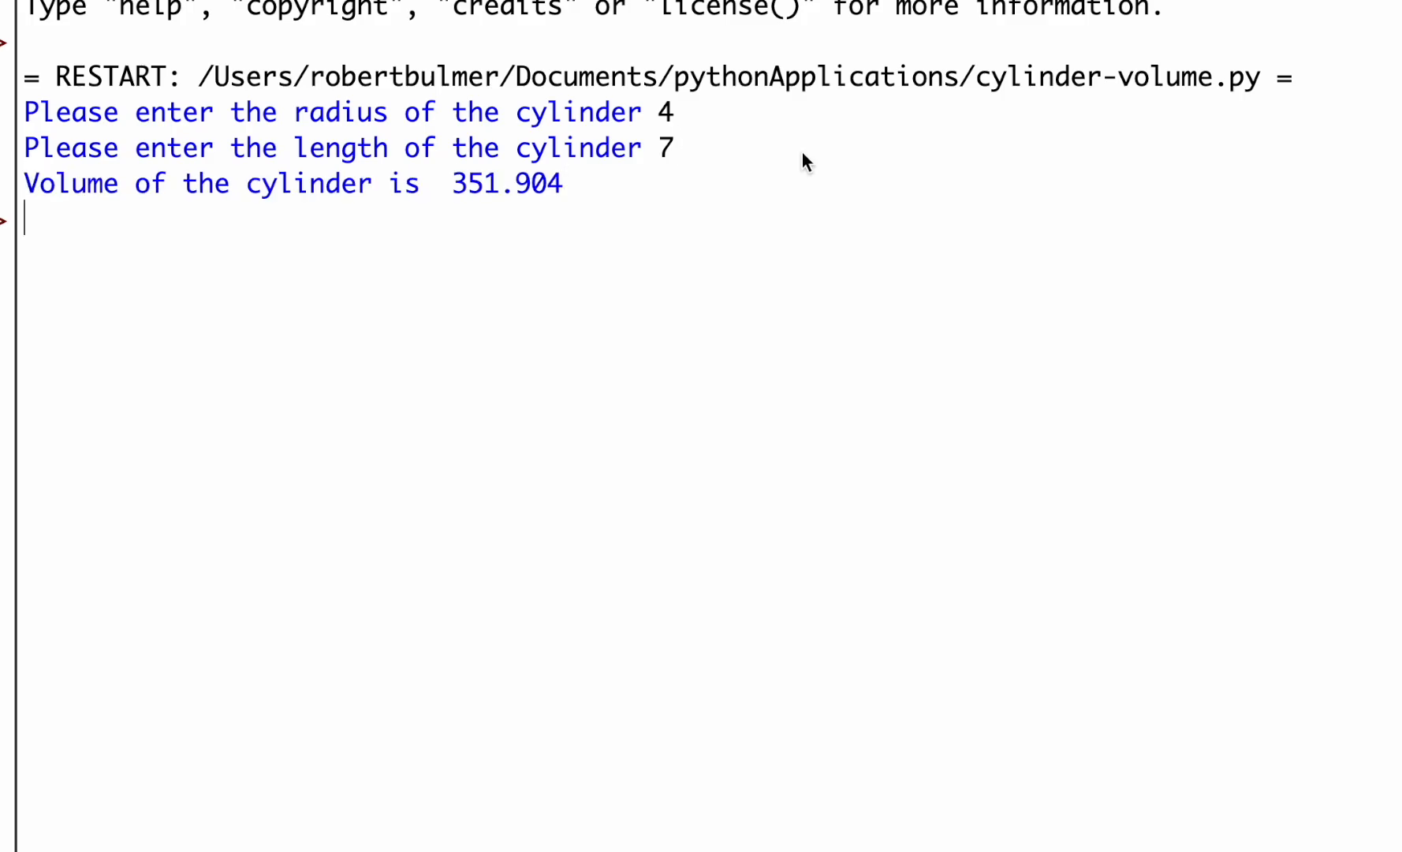
mouse_move(404, 209)
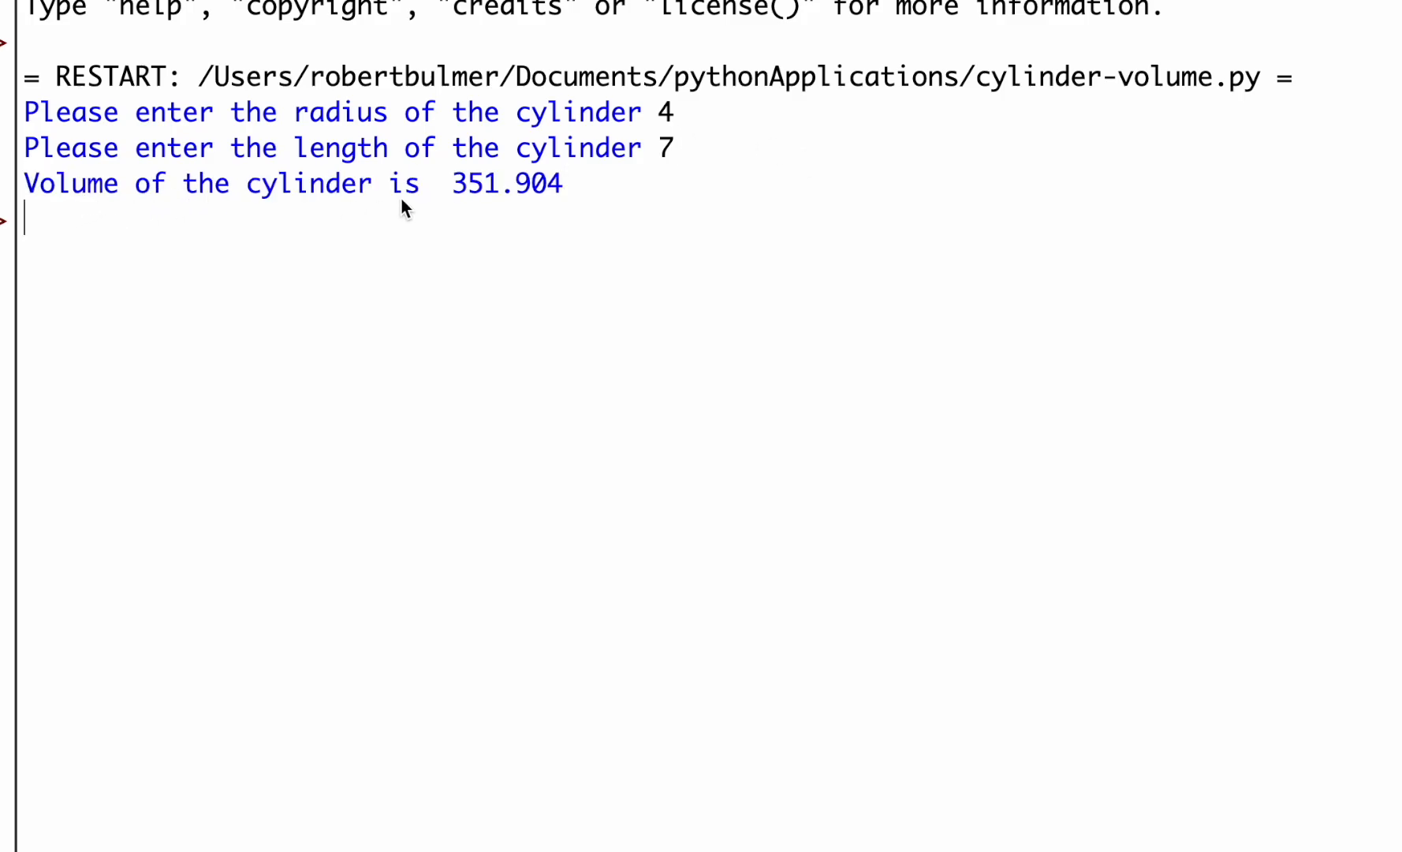
mouse_move(518, 197)
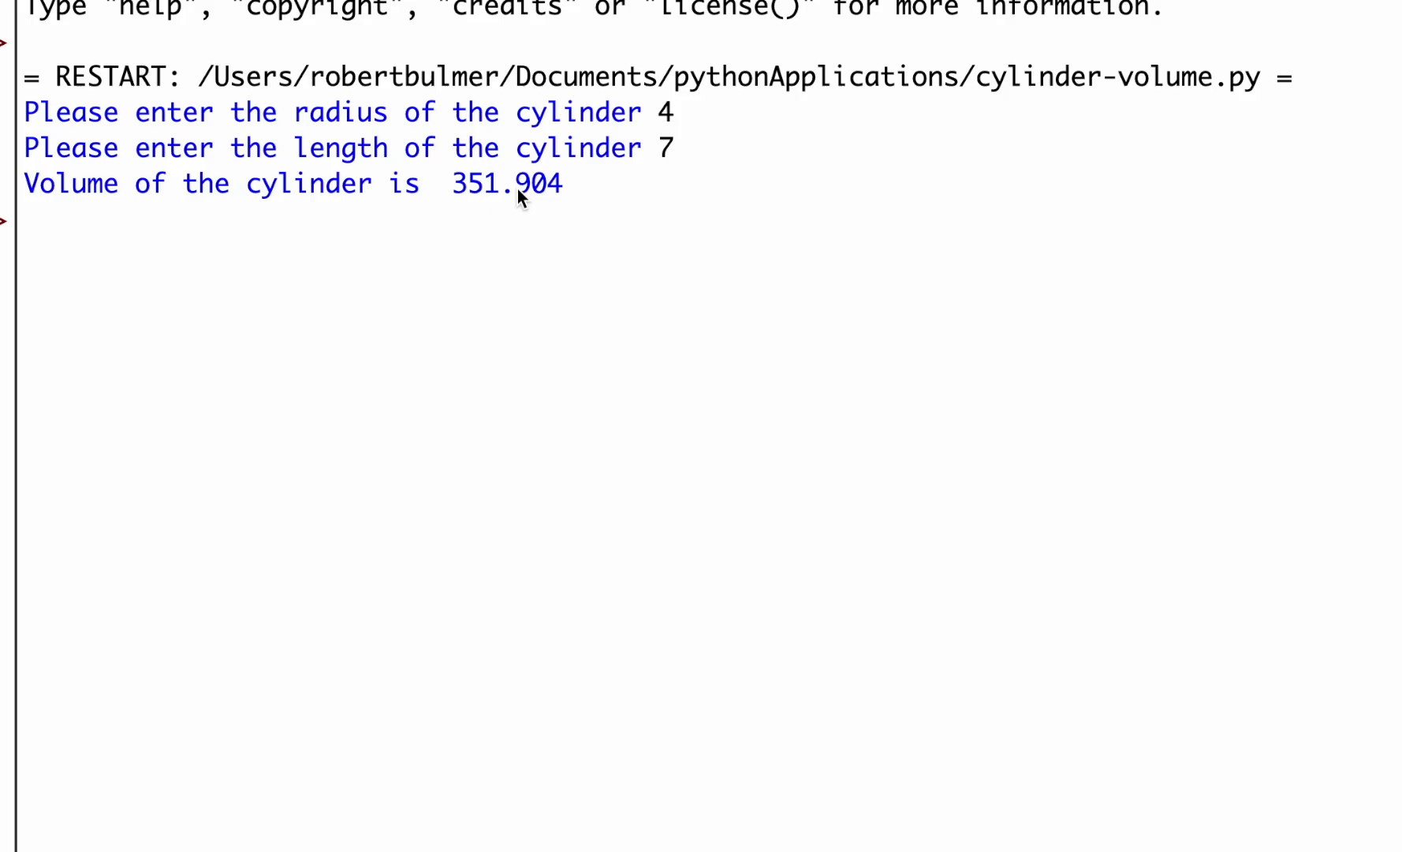
mouse_move(582, 204)
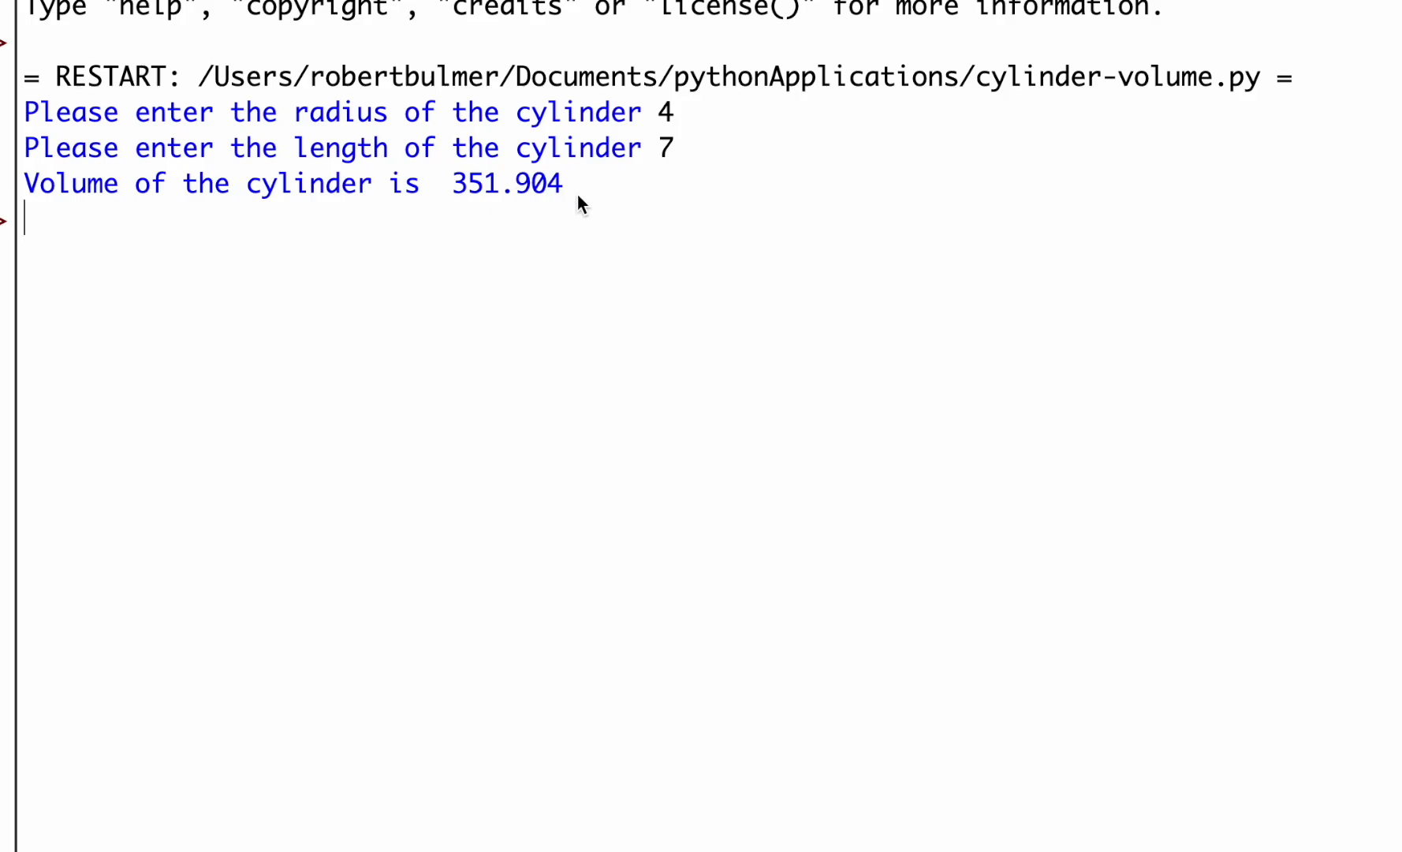
mouse_move(596, 223)
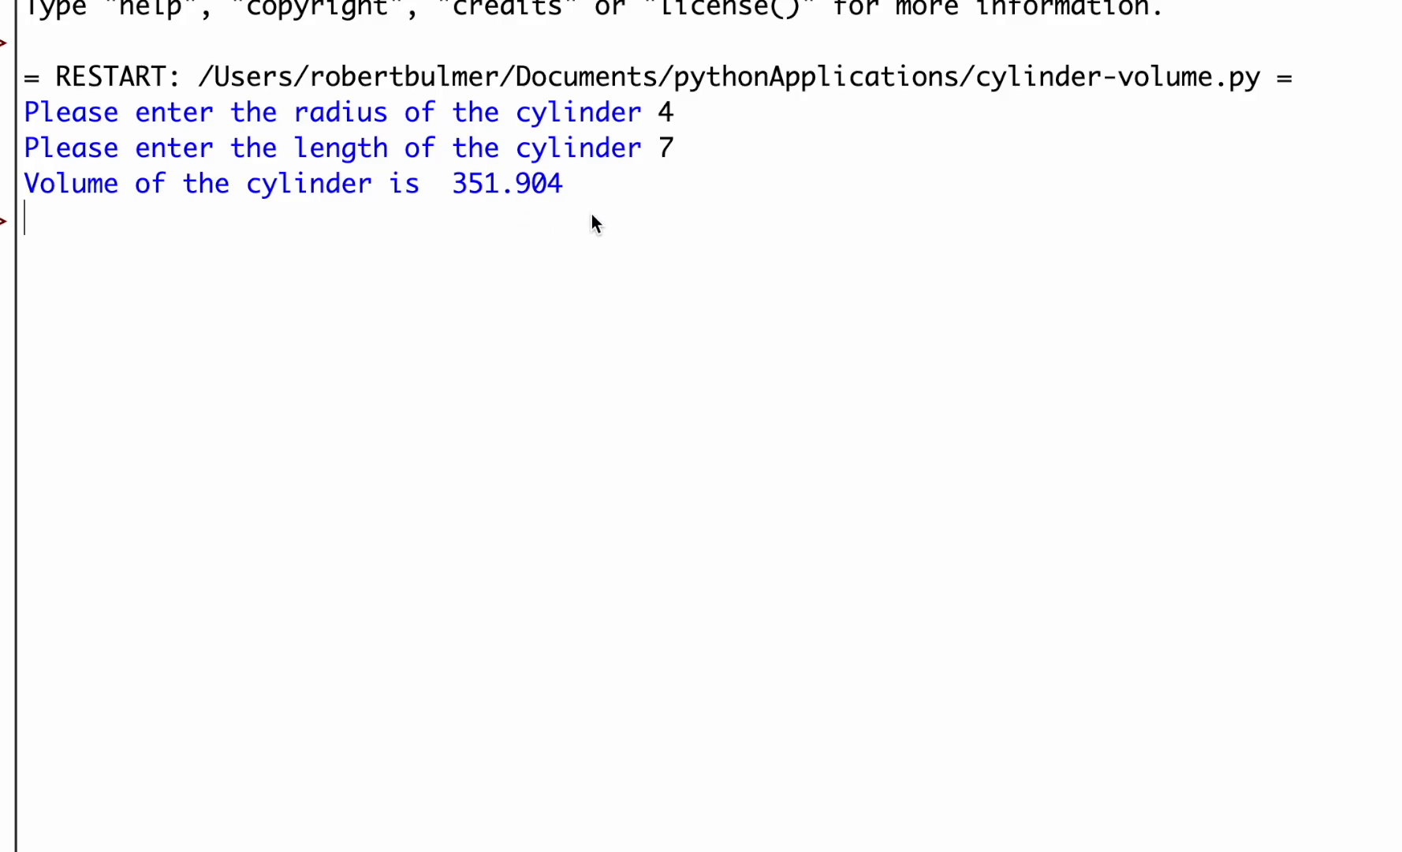
mouse_move(659, 202)
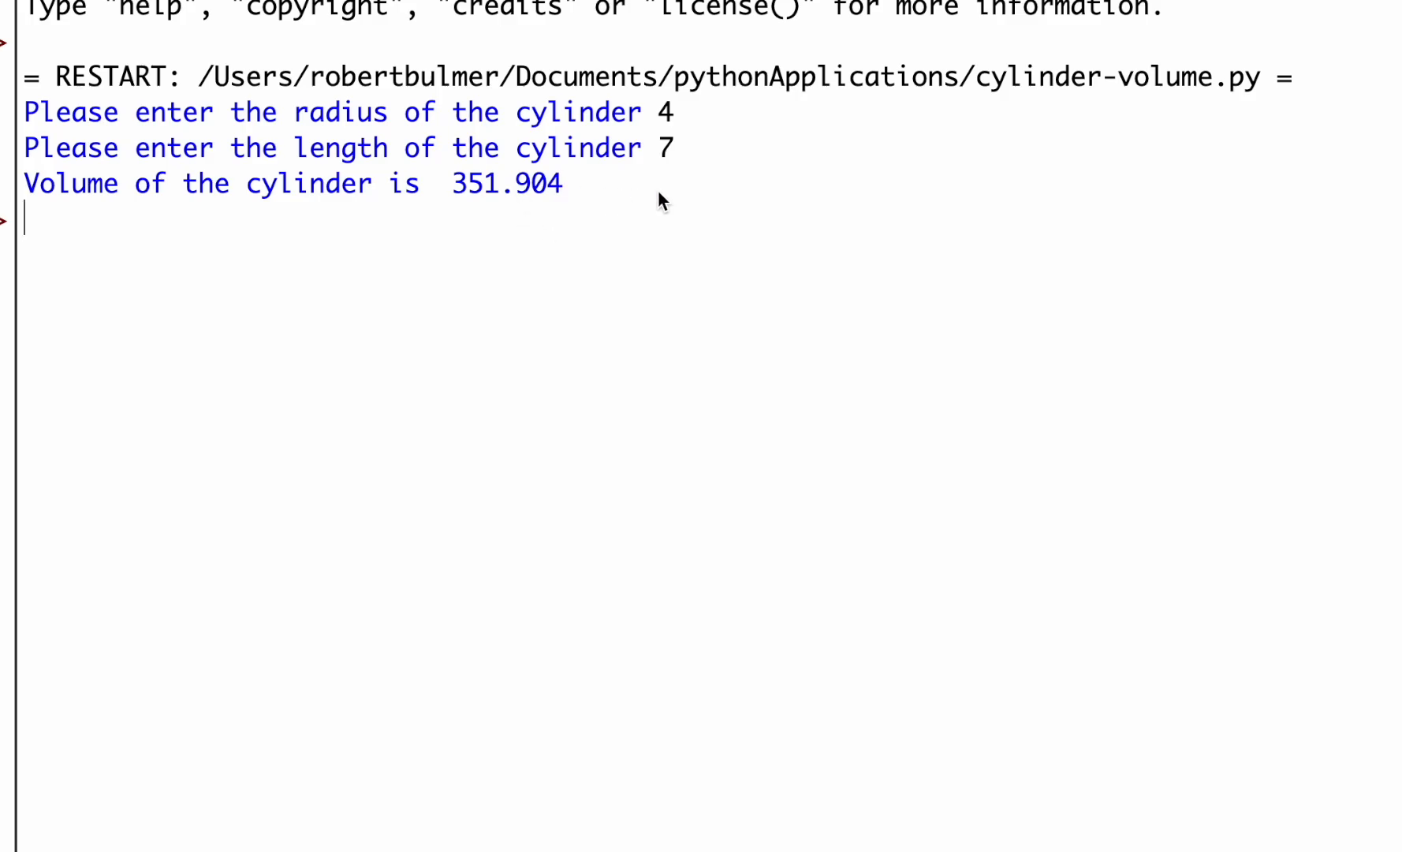
mouse_move(586, 172)
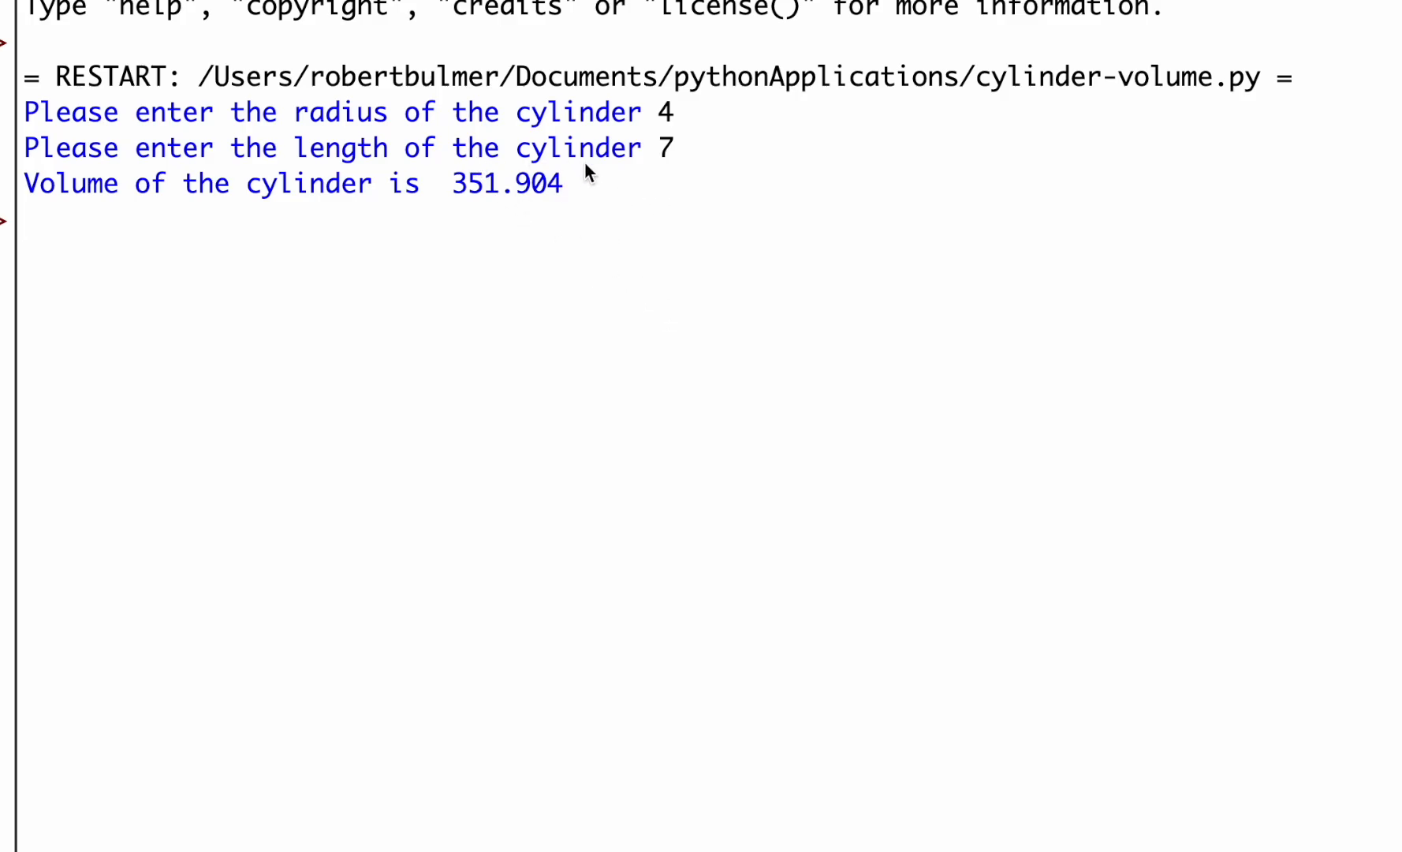
mouse_move(501, 277)
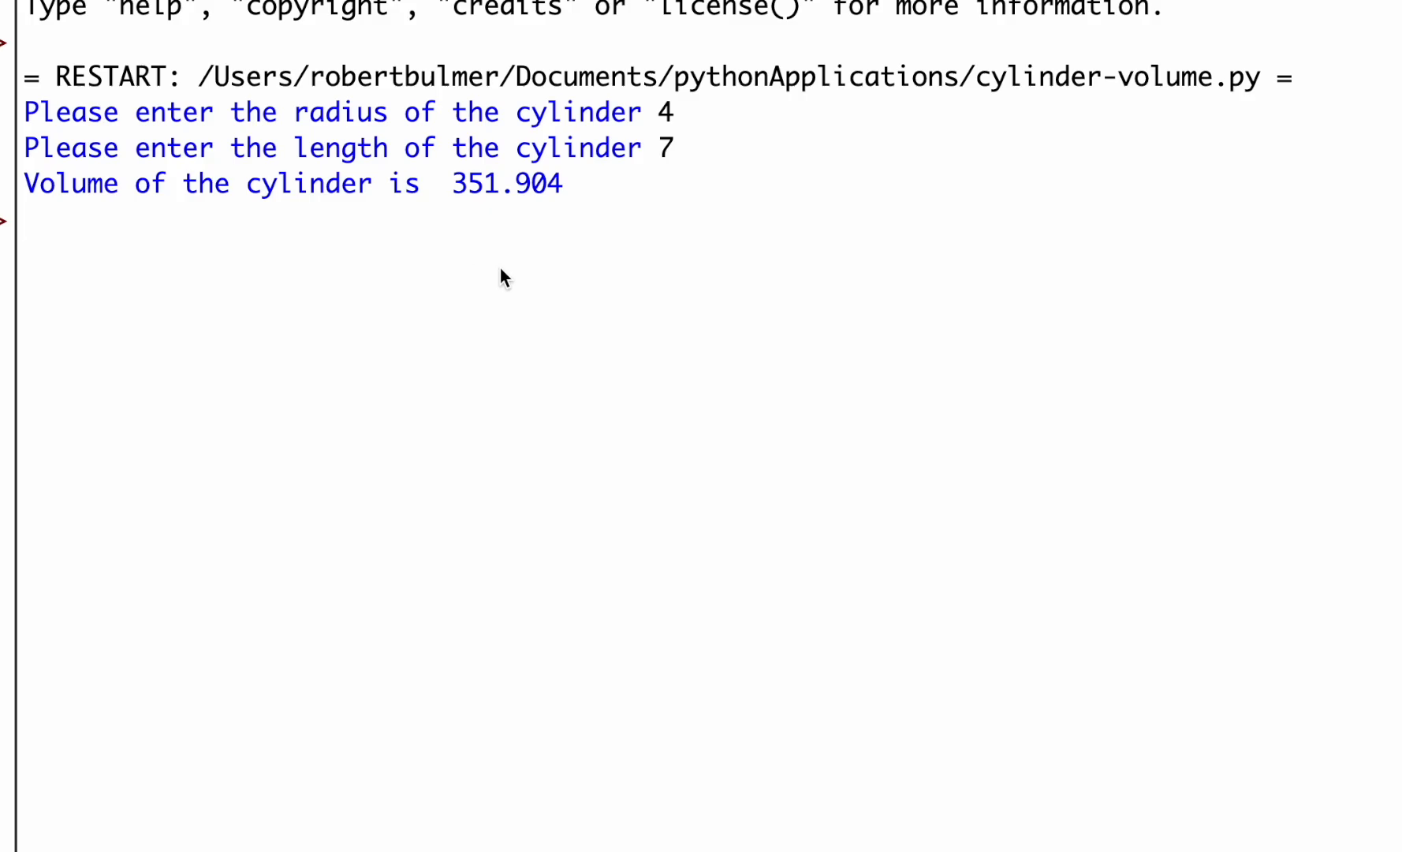